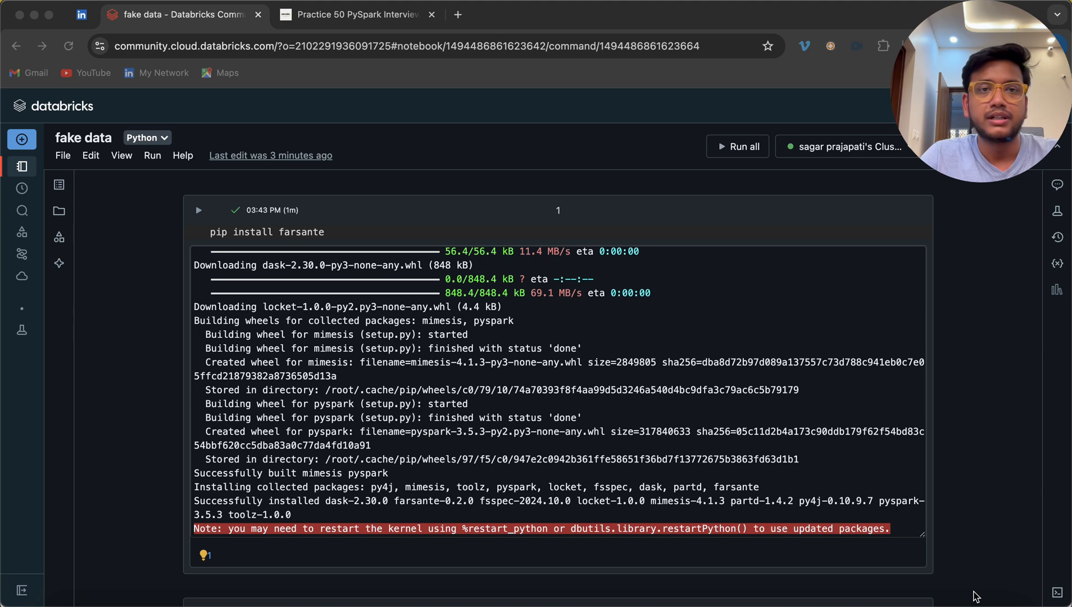
pyautogui.moveTo(732, 469)
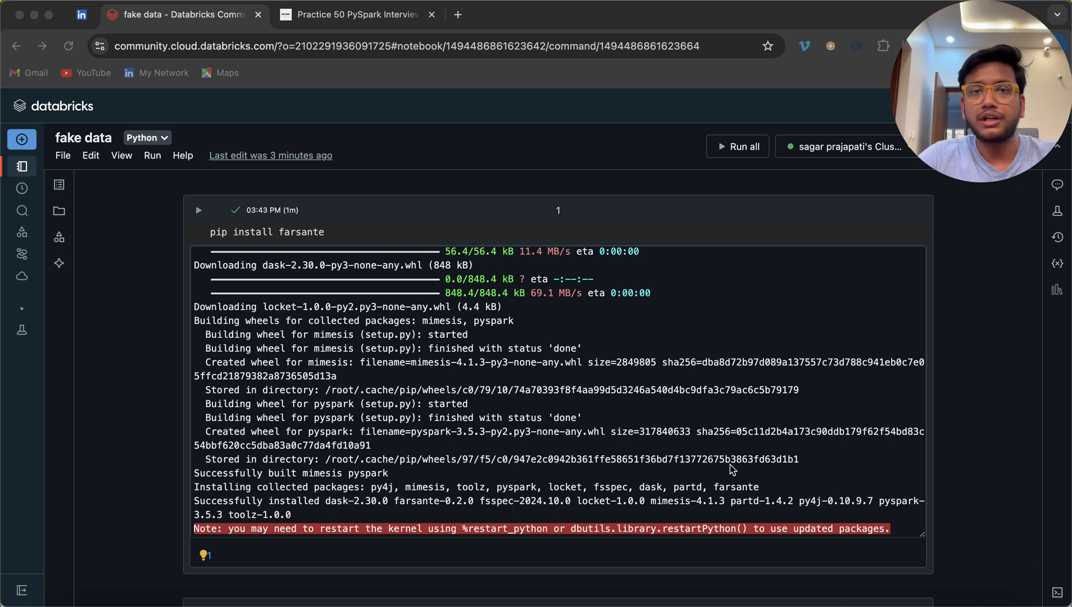
pyautogui.moveTo(273, 239)
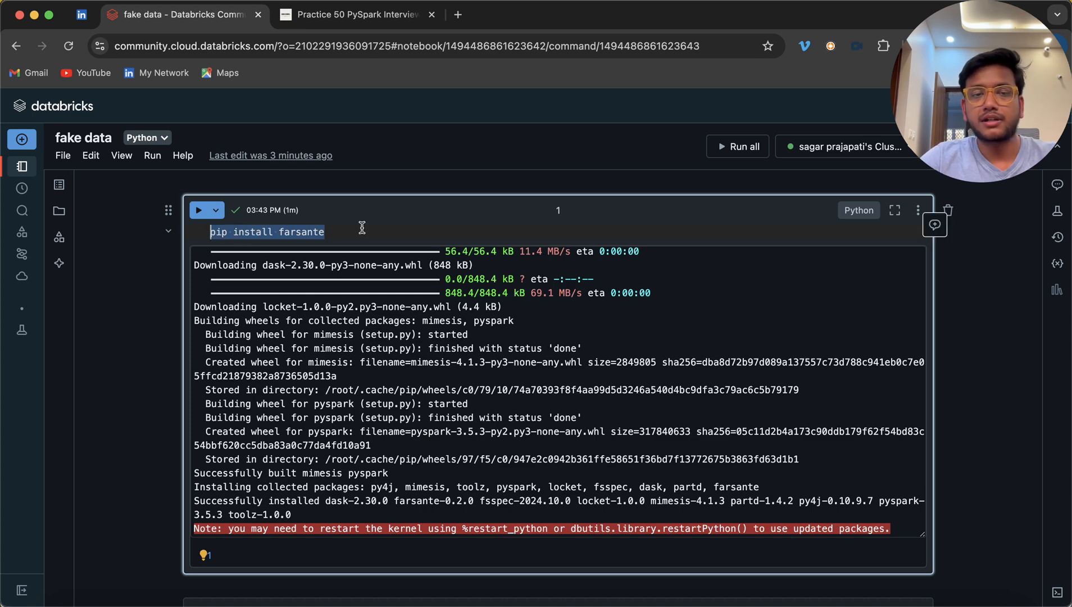
# Step: Scroll to cell 2 and highlight the quick_pyspark_df function name above its fake-people table
pyautogui.scroll(-3)
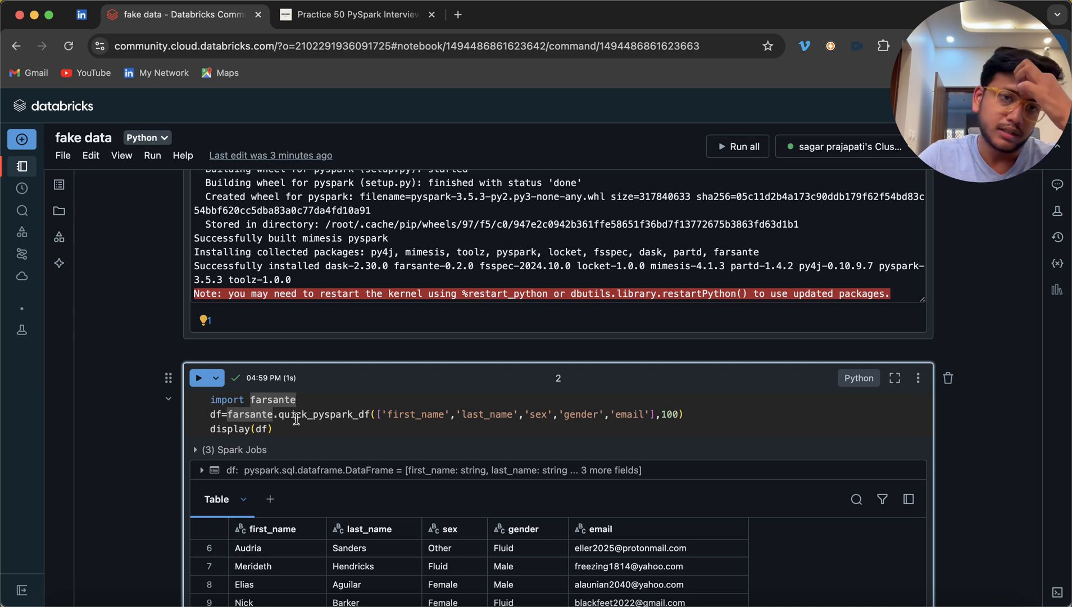
pyautogui.doubleClick(322, 414)
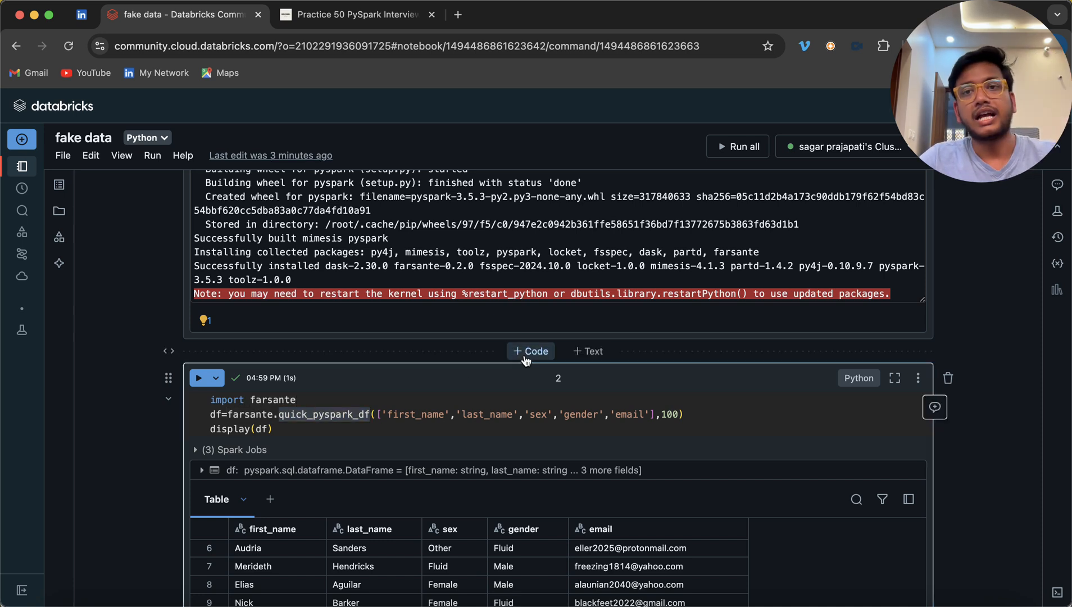
# Step: Insert a new code cell above the farsante cell to explore 'farsante.' autocomplete
pyautogui.click(530, 350)
pyautogui.write('farsante.')
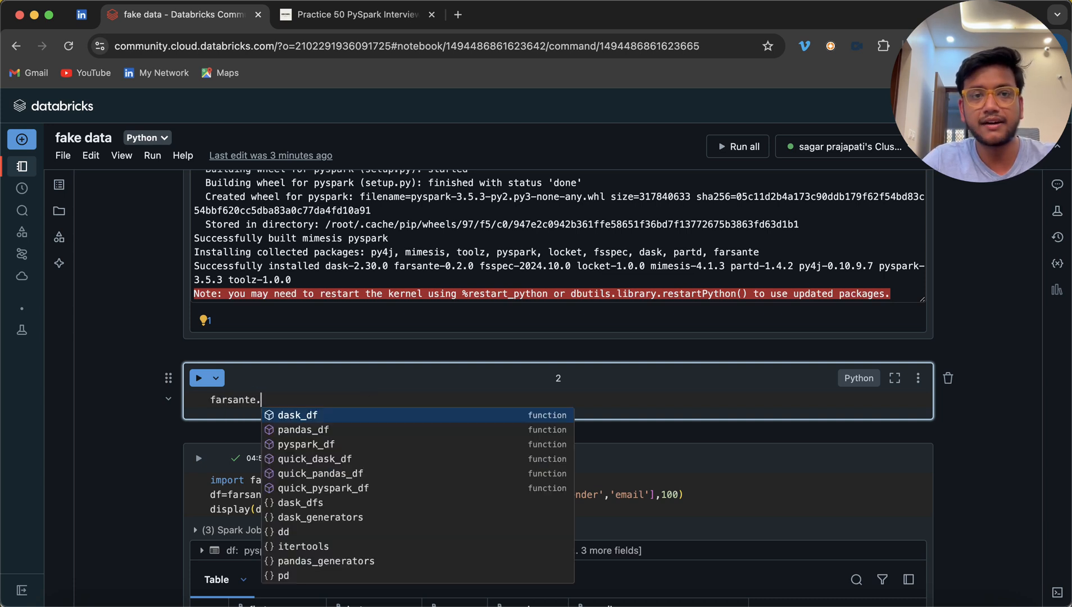
pyautogui.moveTo(327, 423)
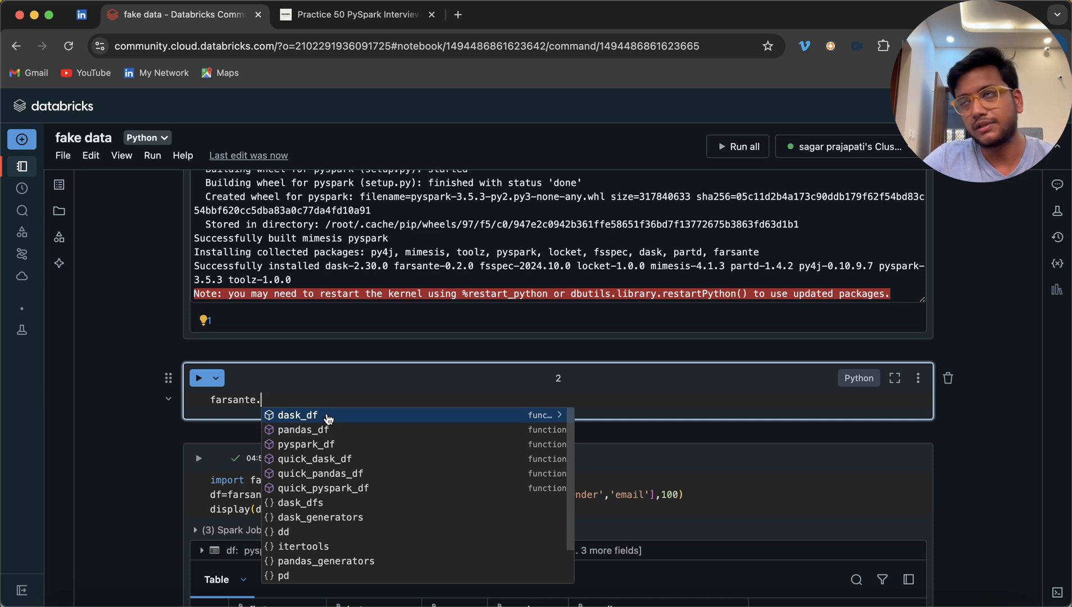
pyautogui.moveTo(321, 422)
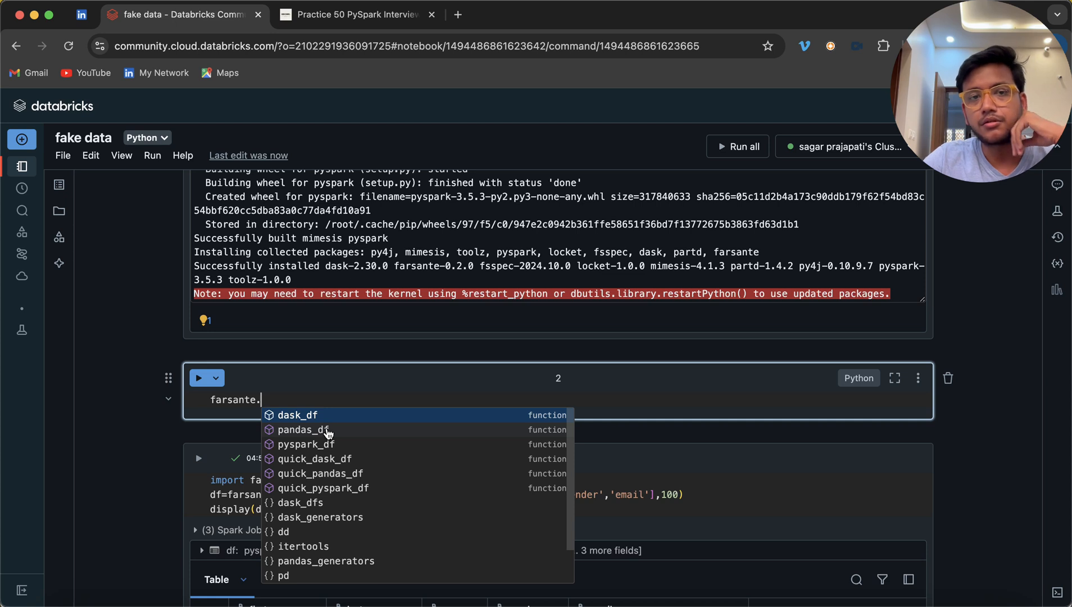
pyautogui.moveTo(327, 472)
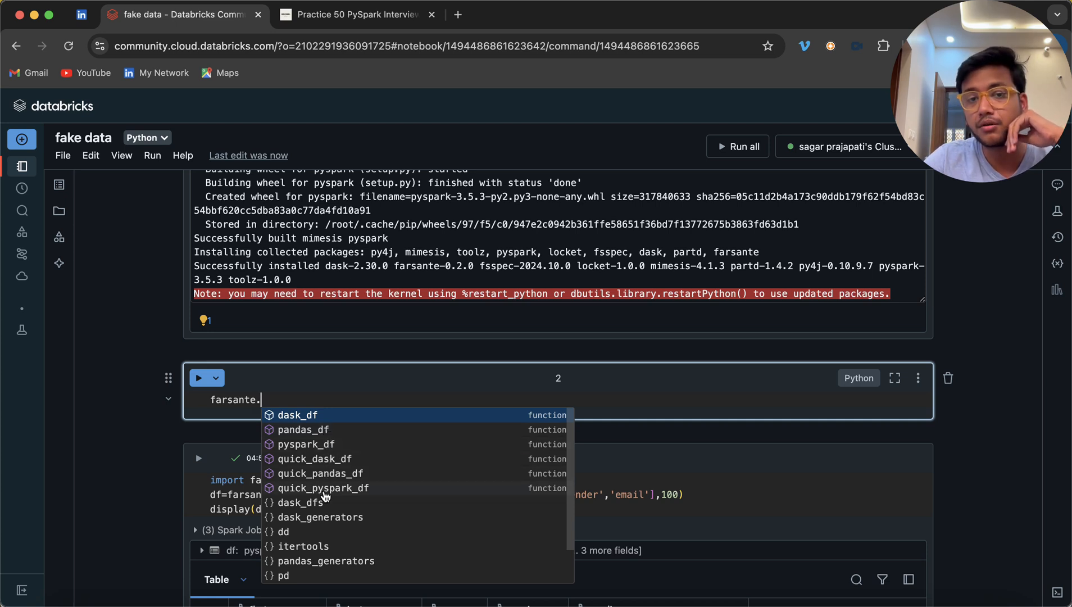
pyautogui.moveTo(314, 468)
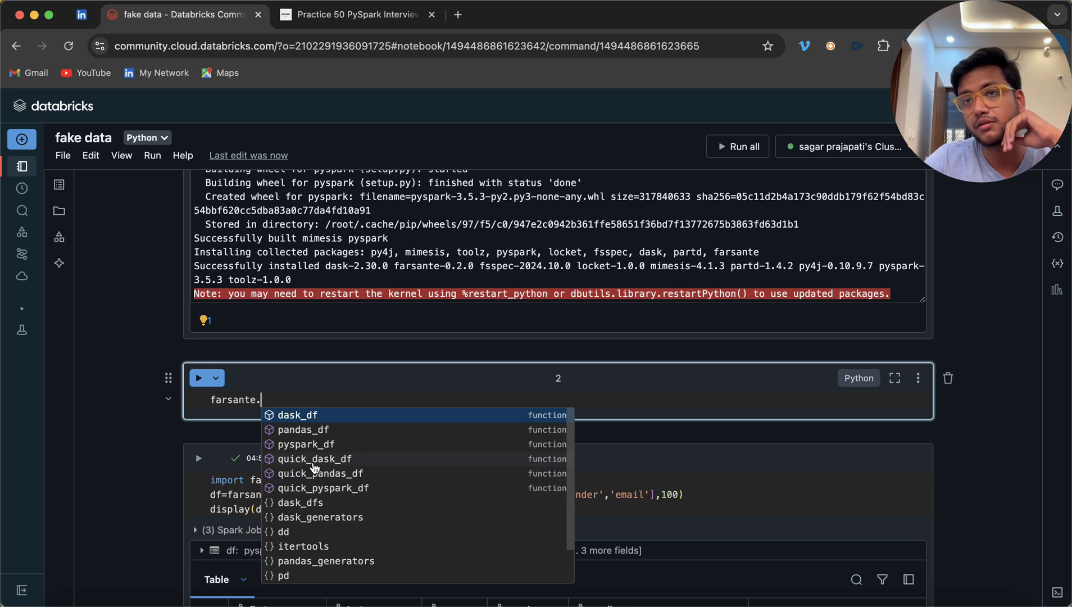
pyautogui.moveTo(319, 488)
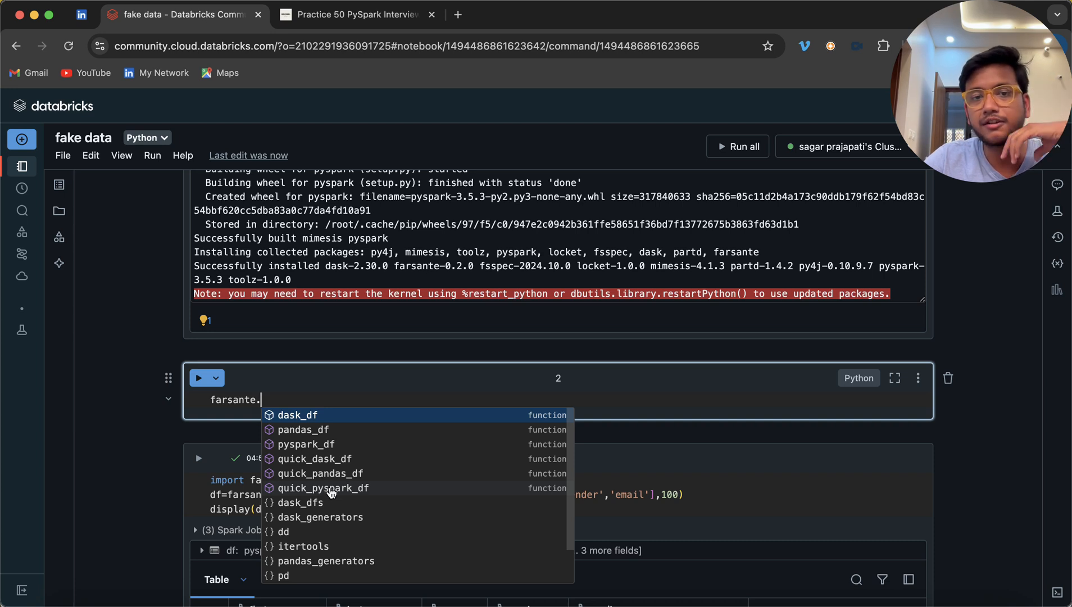
pyautogui.moveTo(240, 419)
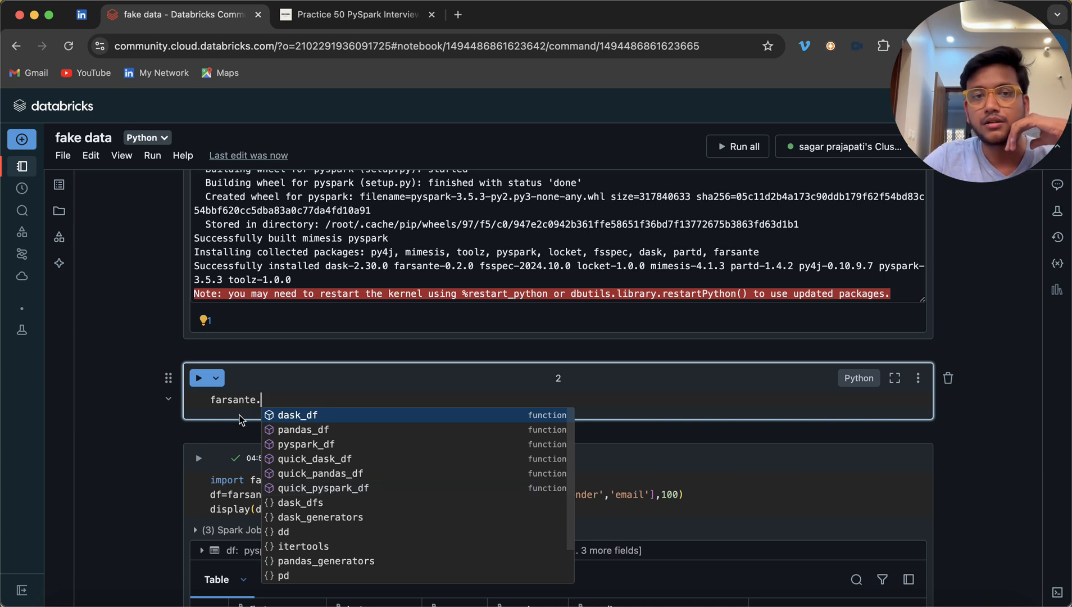
pyautogui.moveTo(373, 492)
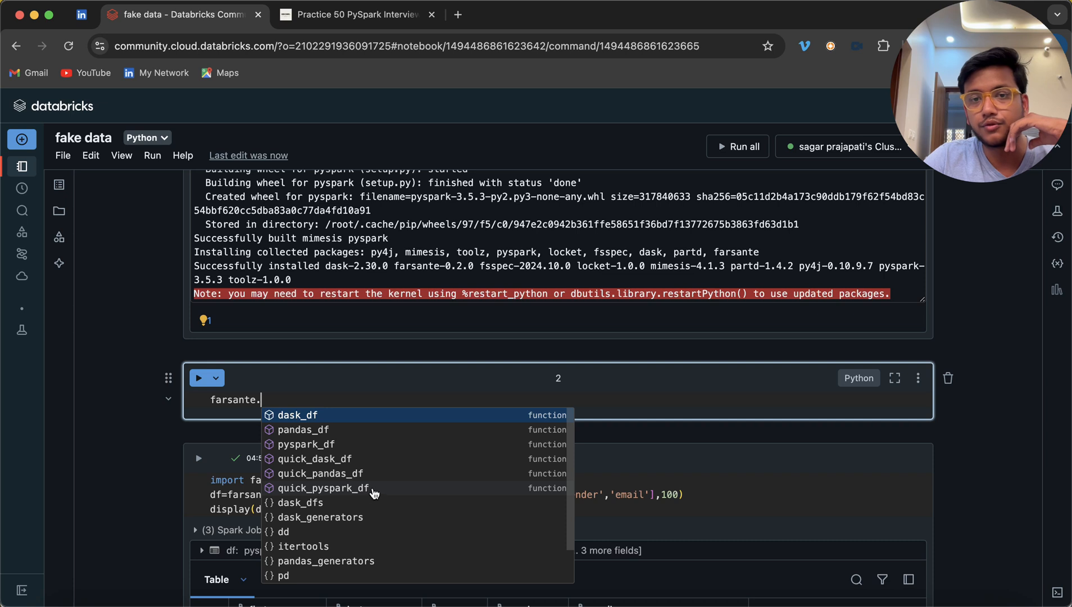
pyautogui.moveTo(335, 496)
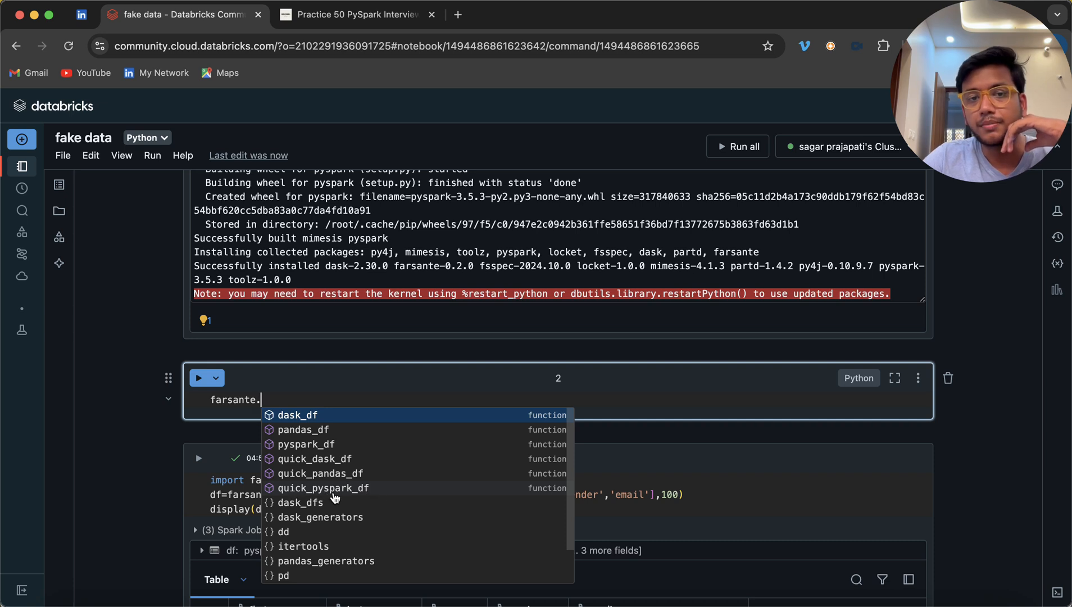
pyautogui.moveTo(321, 444)
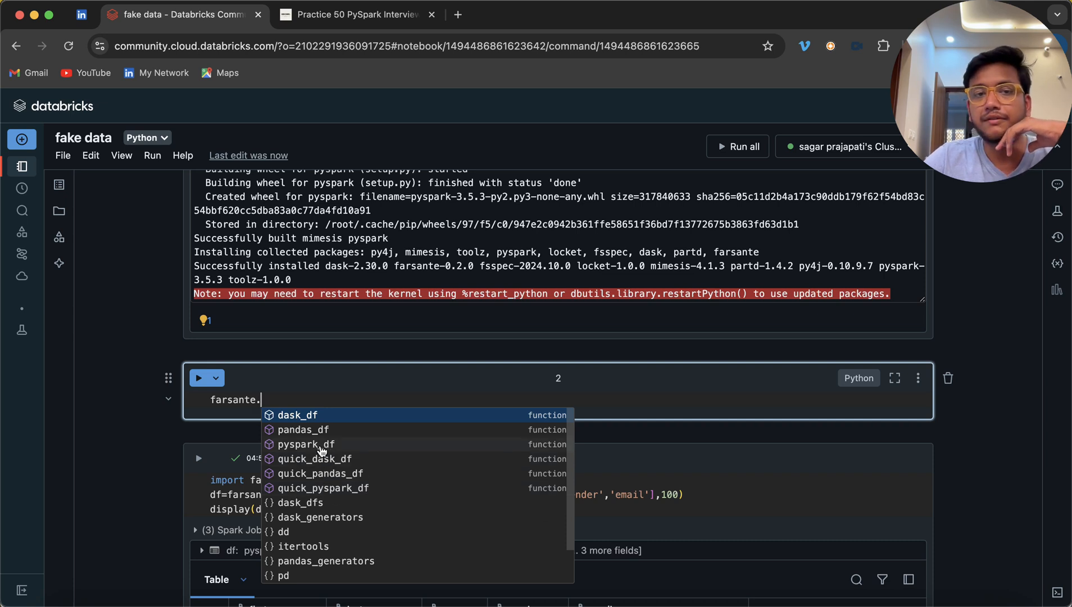
pyautogui.moveTo(948, 377)
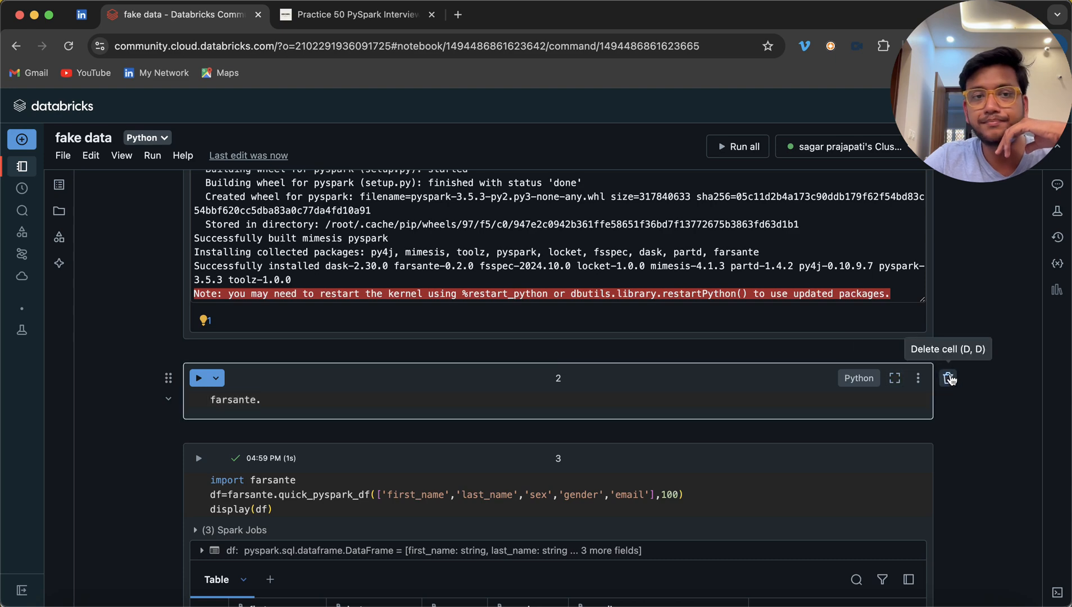
# Step: Delete the scratch cell, drop 'gender' from the column list and rerun cell 2 for fresh fake rows
pyautogui.click(948, 377)
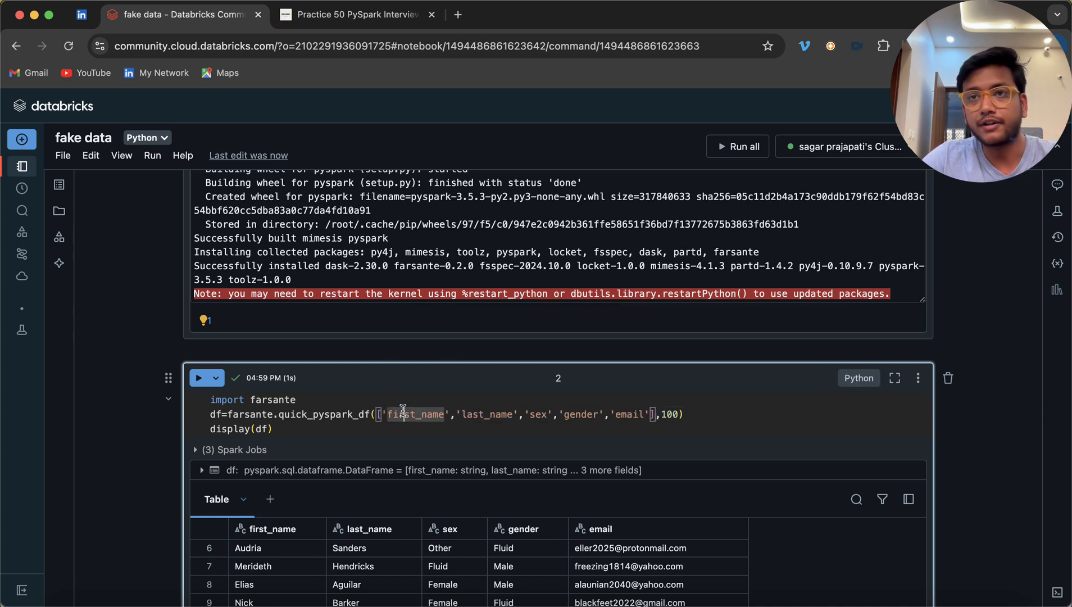
pyautogui.doubleClick(487, 415)
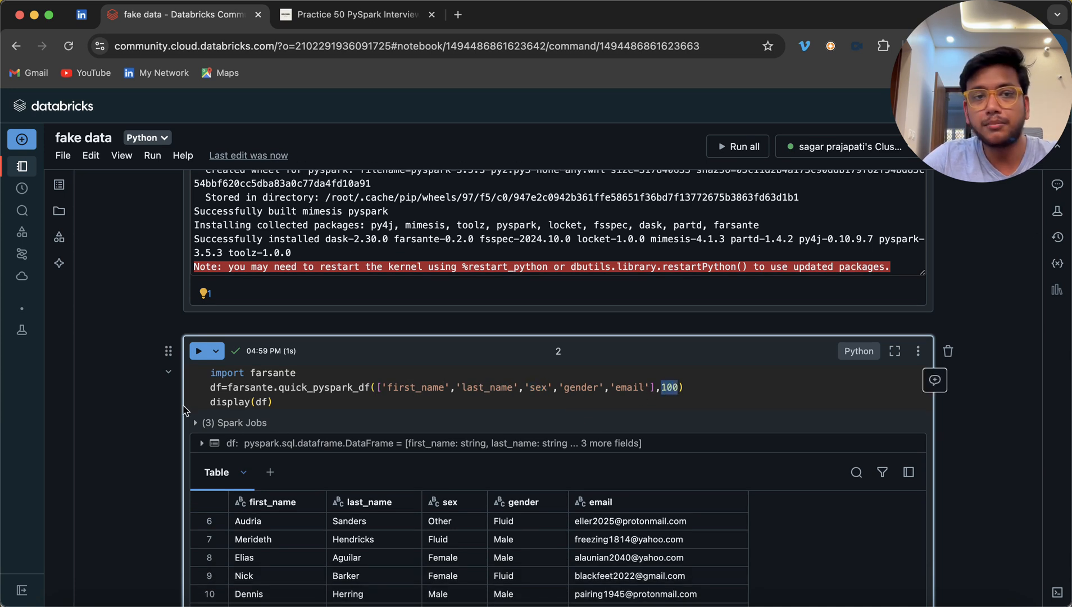
pyautogui.click(199, 351)
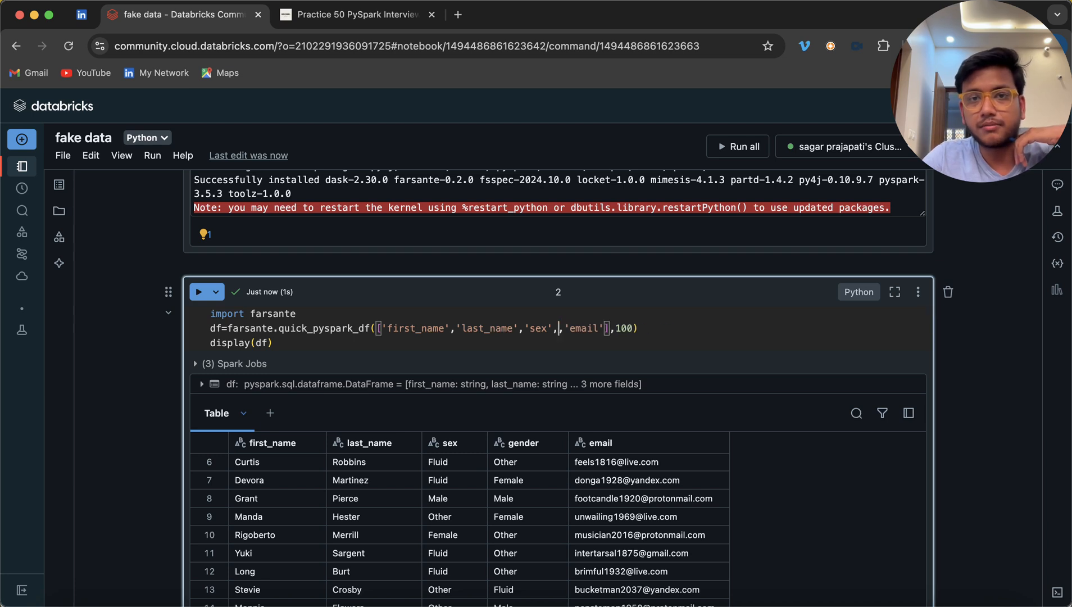
# Step: Add 'age' and 'country' to the quick_pyspark_df columns and run, hitting an AttributeError on country
pyautogui.press('Backspace')
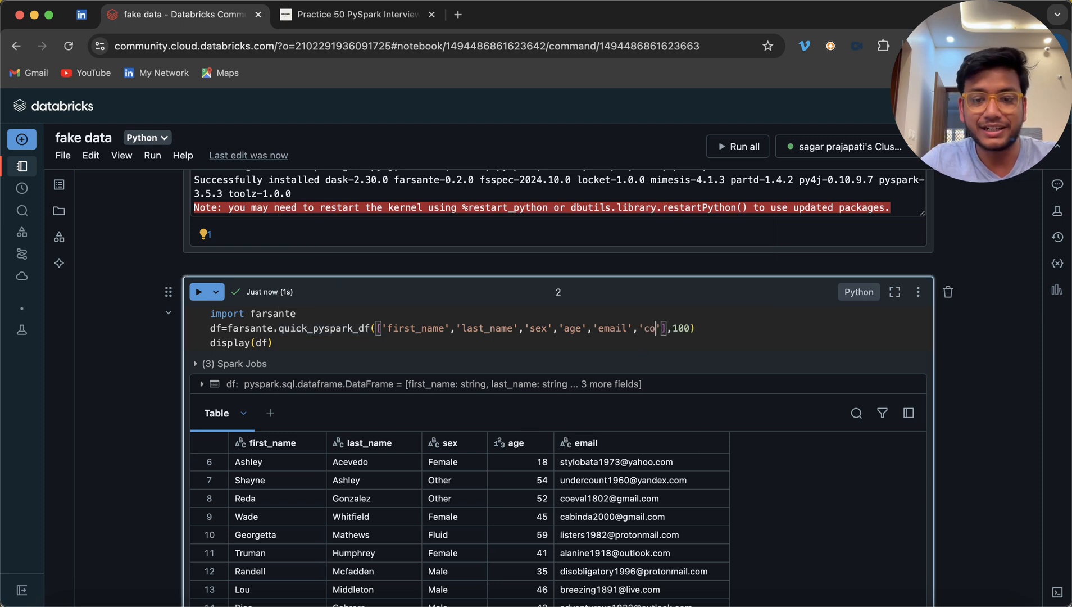
pyautogui.write('untry')
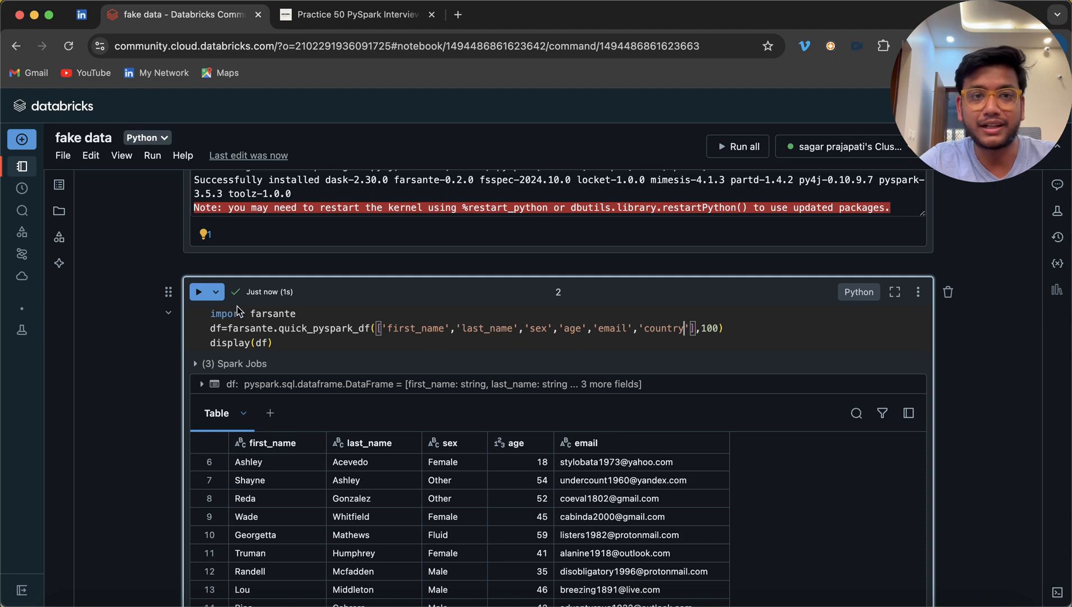
pyautogui.click(199, 292)
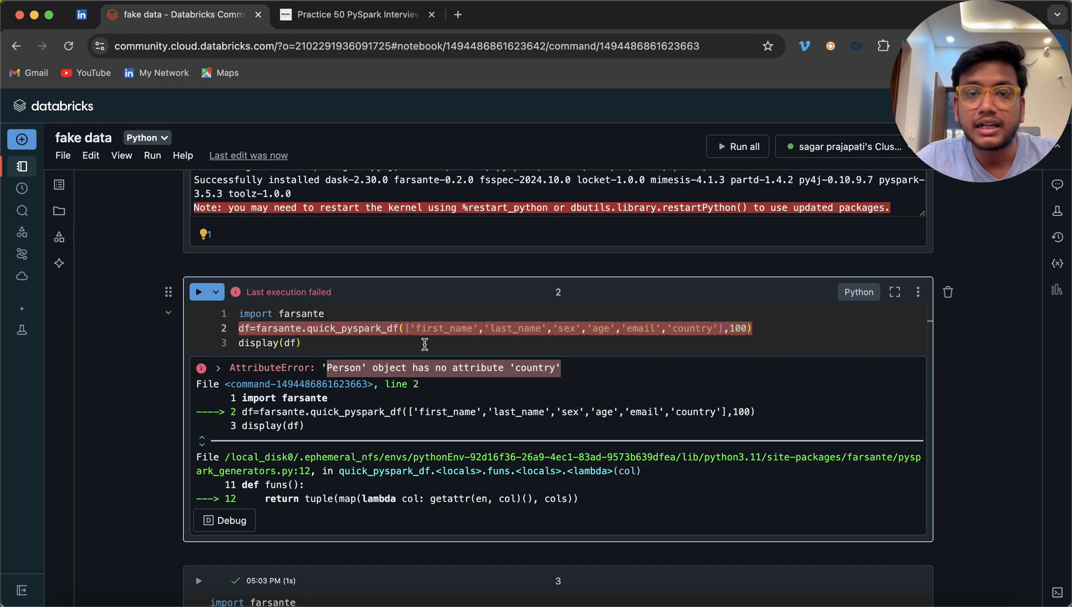
# Step: Scroll to cell 3 using mimesis Person and Address and highlight its import line
pyautogui.scroll(-3)
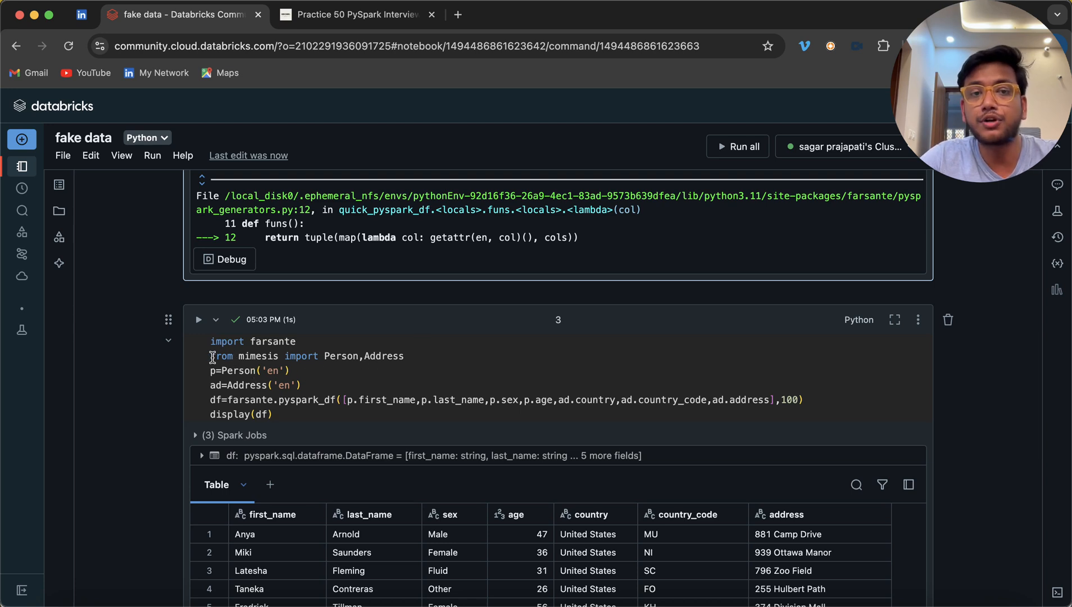
pyautogui.doubleClick(341, 356)
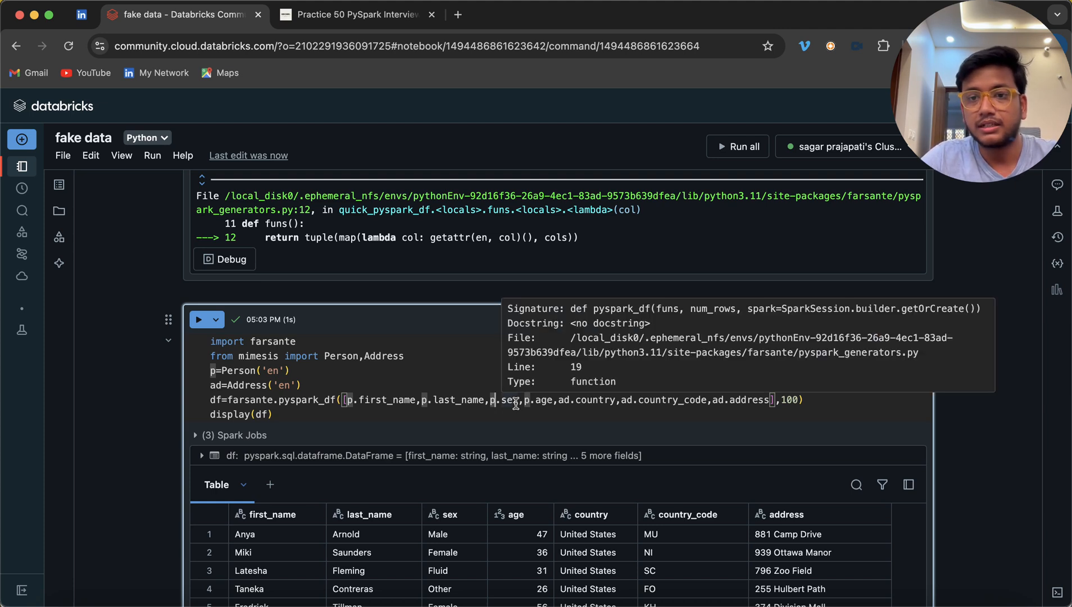
# Step: Append ad.city and ad.state to the pyspark_df column list via autocomplete
pyautogui.click(565, 400)
pyautogui.write(',ad.')
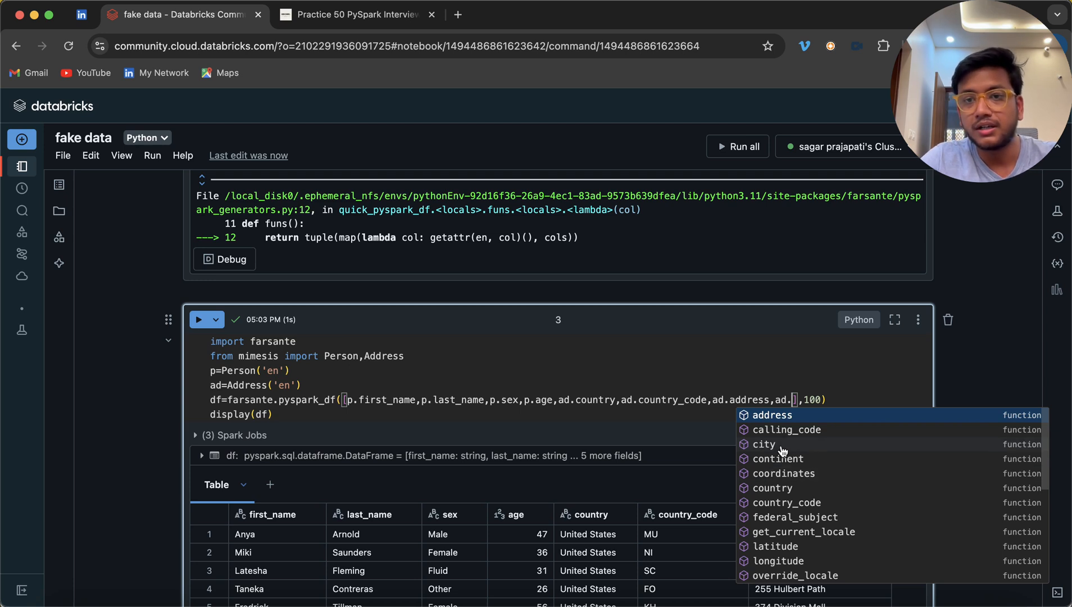
pyautogui.click(764, 444)
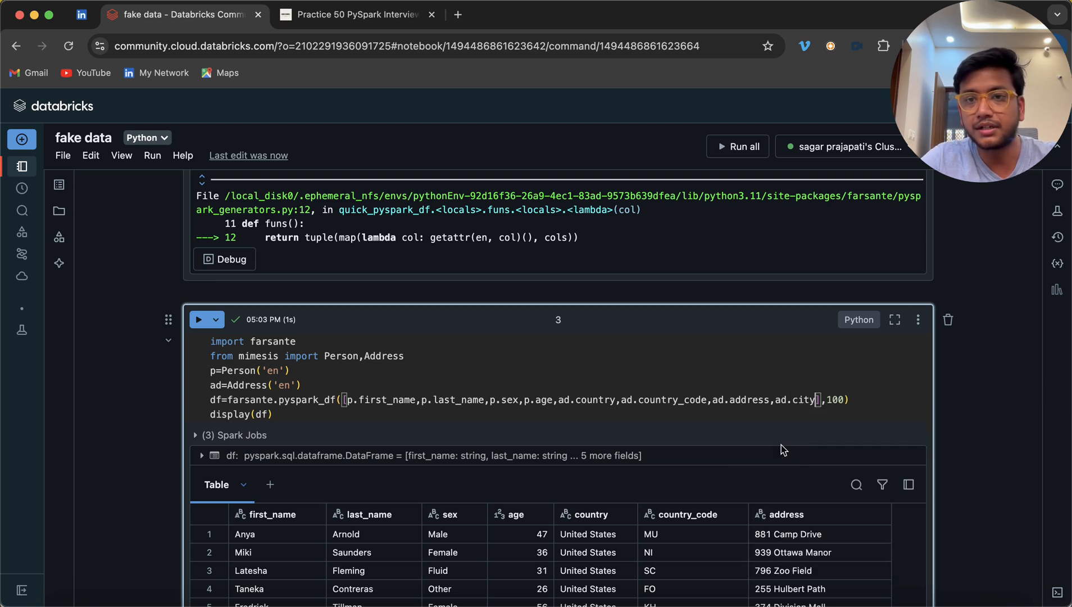
pyautogui.write(',ad.')
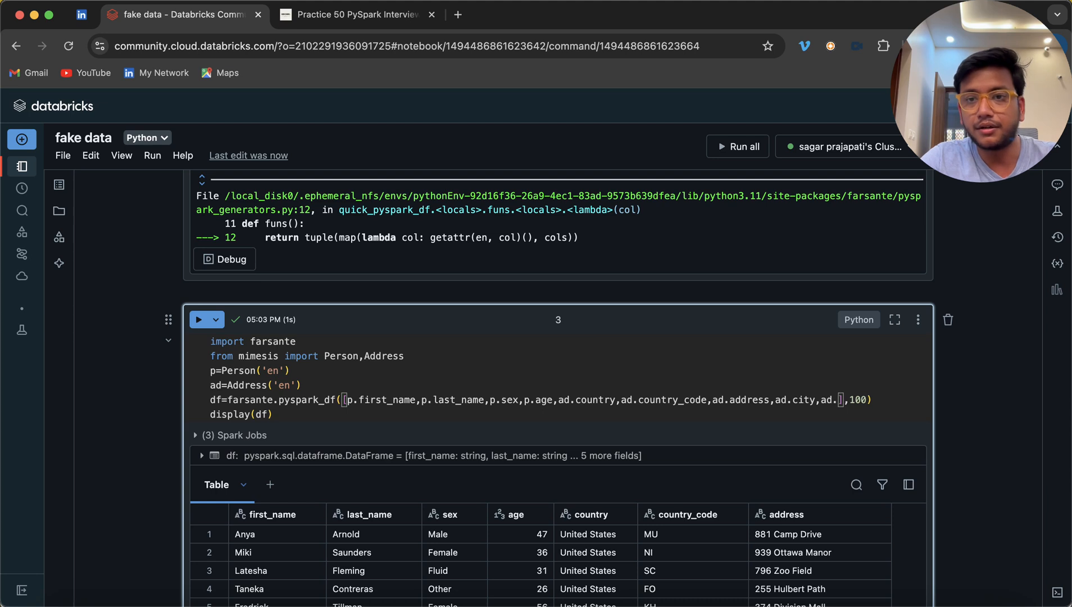
pyautogui.click(855, 400)
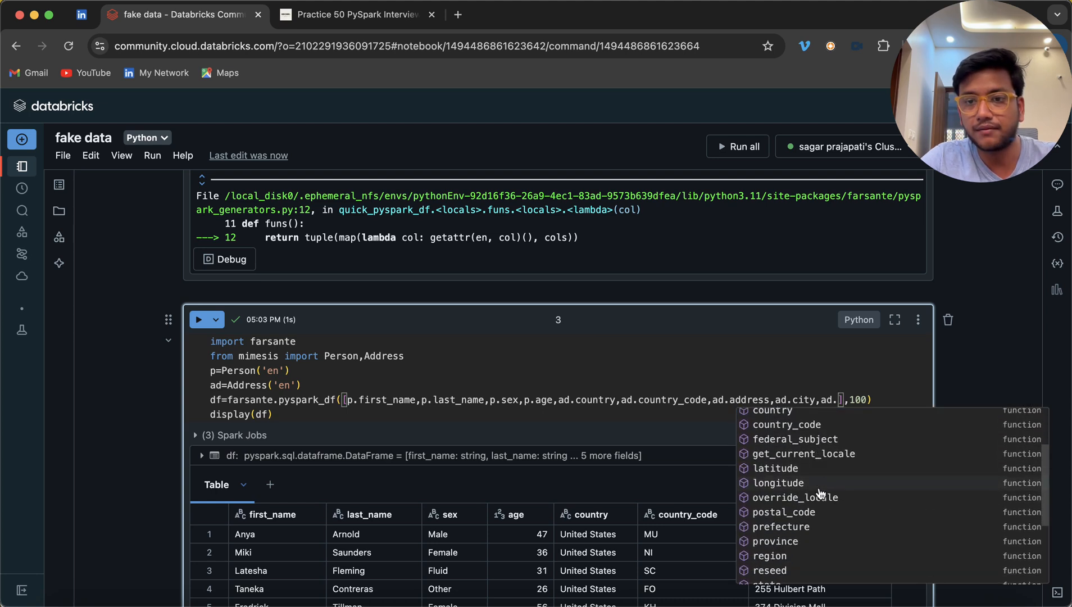
pyautogui.scroll(-3)
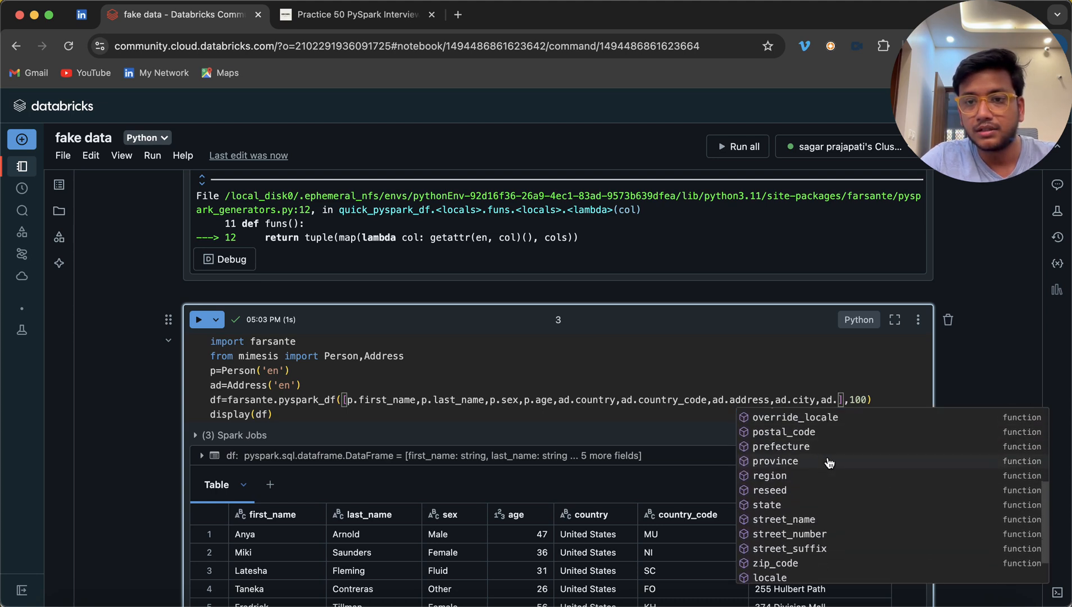
pyautogui.moveTo(798, 504)
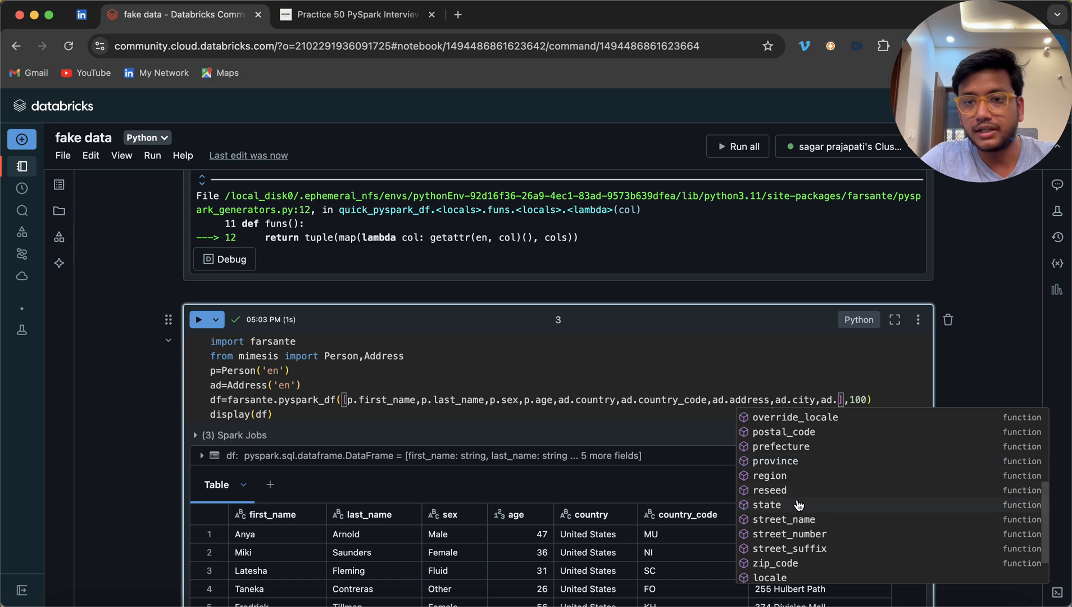
pyautogui.click(765, 505)
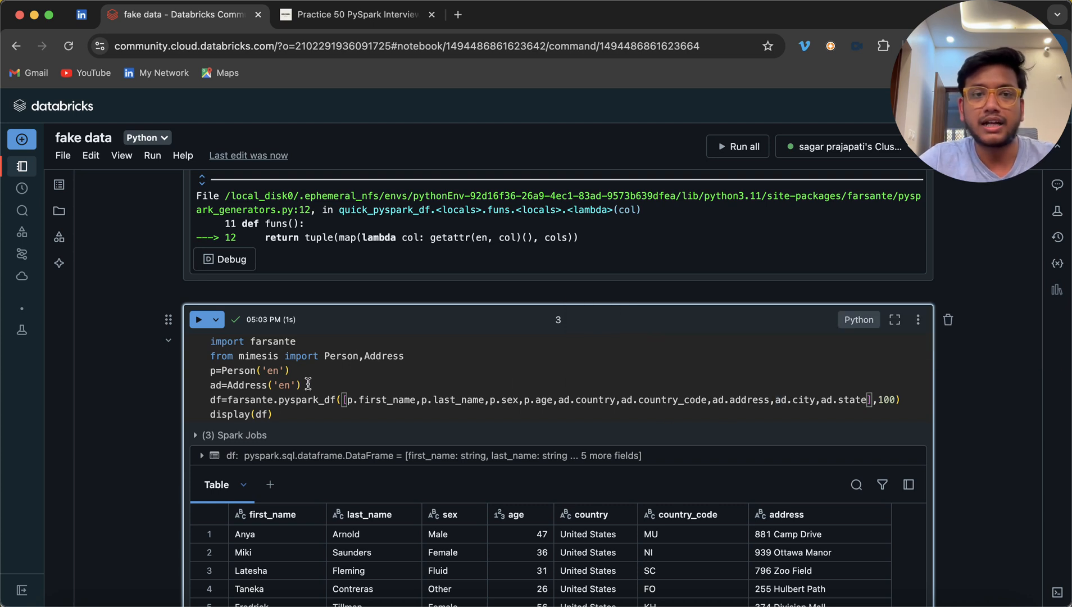
pyautogui.write(',d')
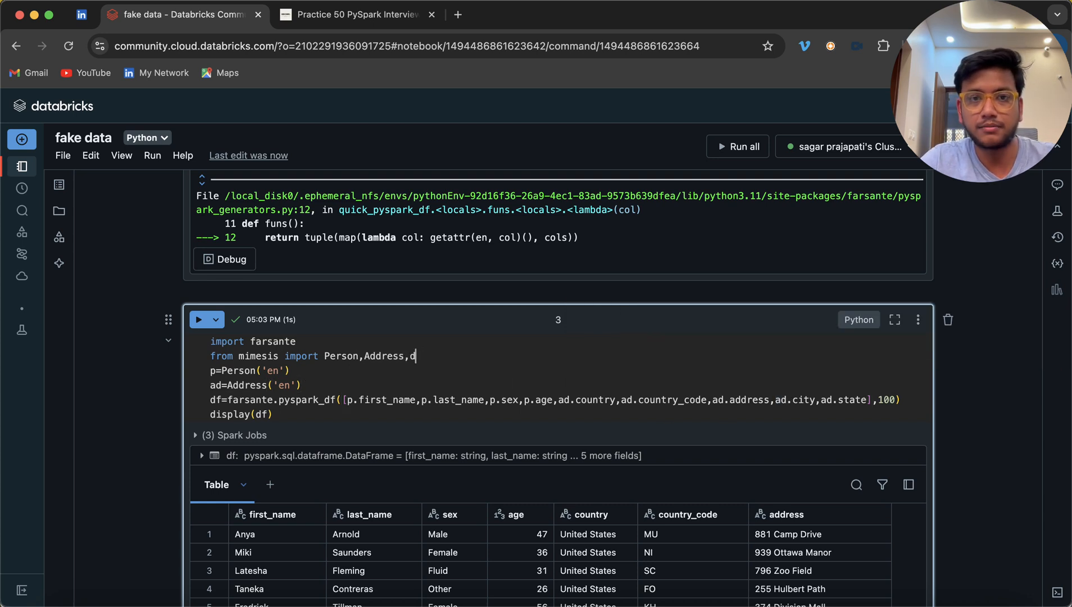
# Step: Extend the mimesis import line with Datetime
pyautogui.write('o')
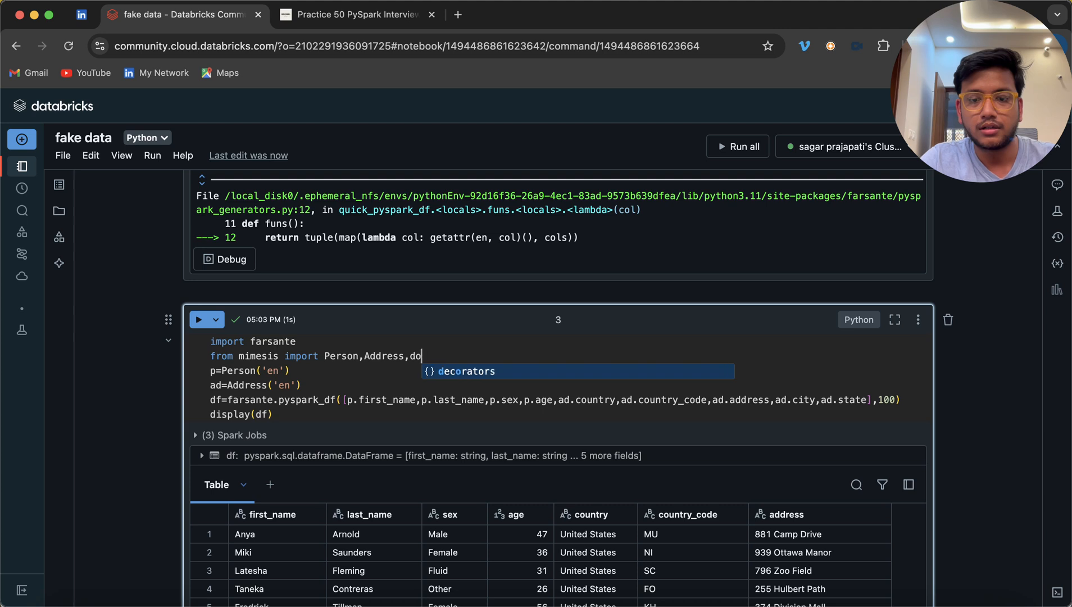
pyautogui.write('ate')
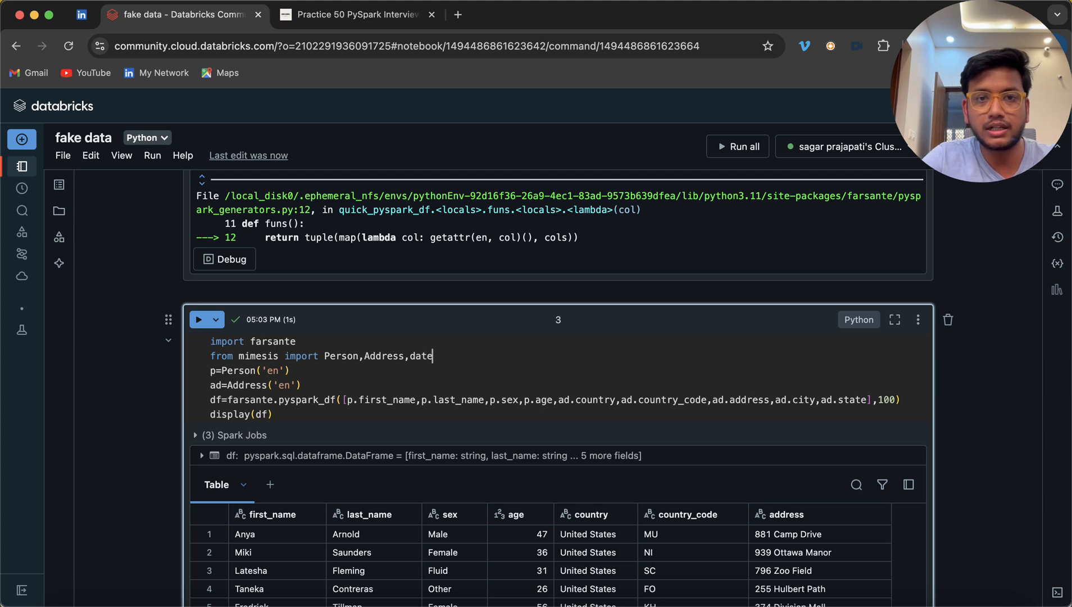
pyautogui.press('Backspace')
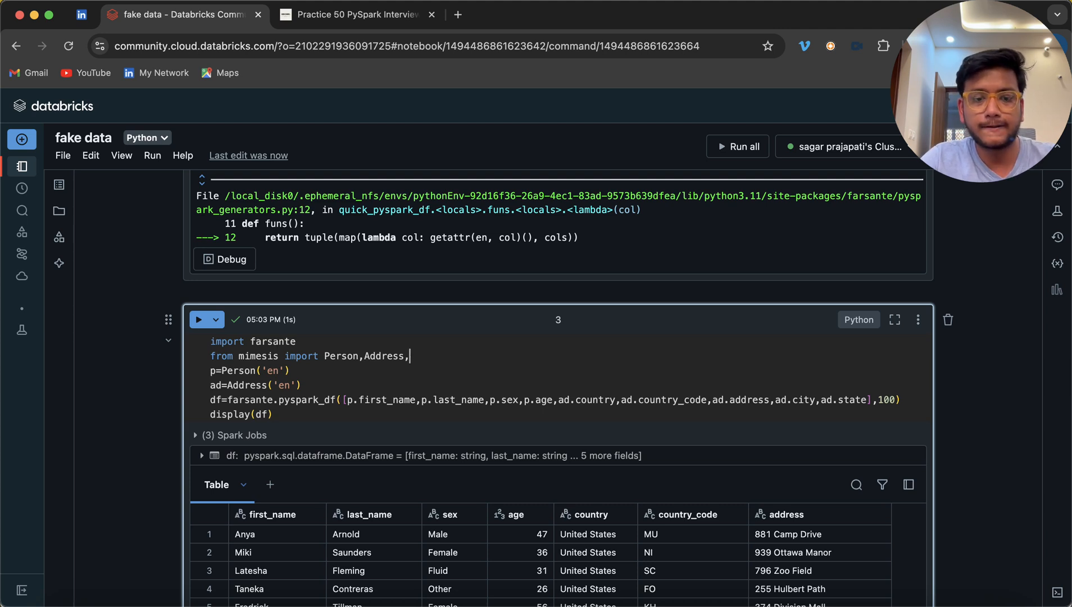
pyautogui.write('Datetime')
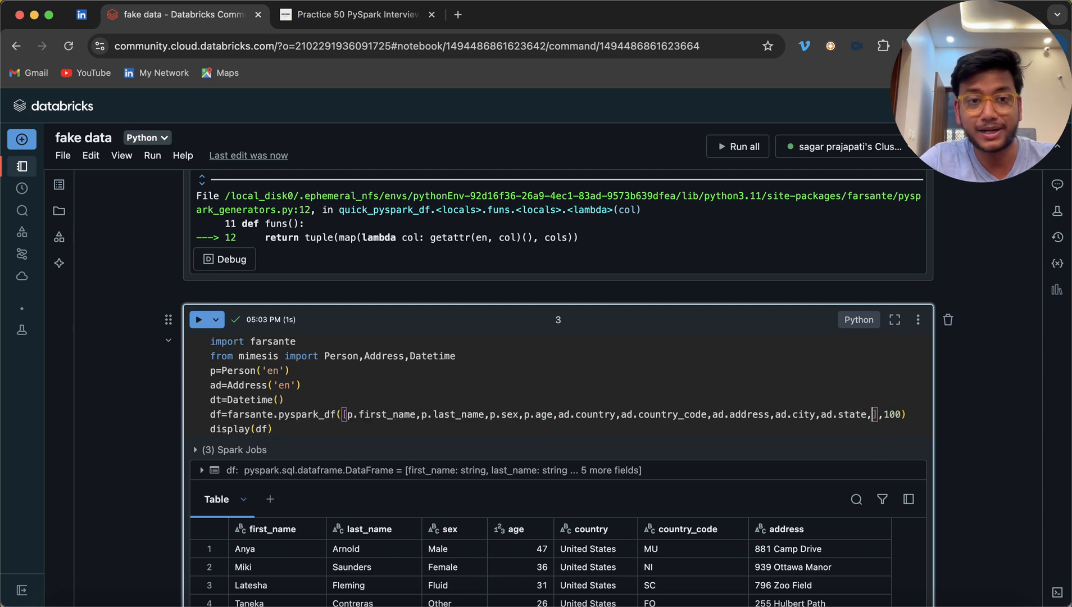
# Step: Add dt.year to the pyspark_df column list, choosing year from the Datetime suggestions
pyautogui.write('dt')
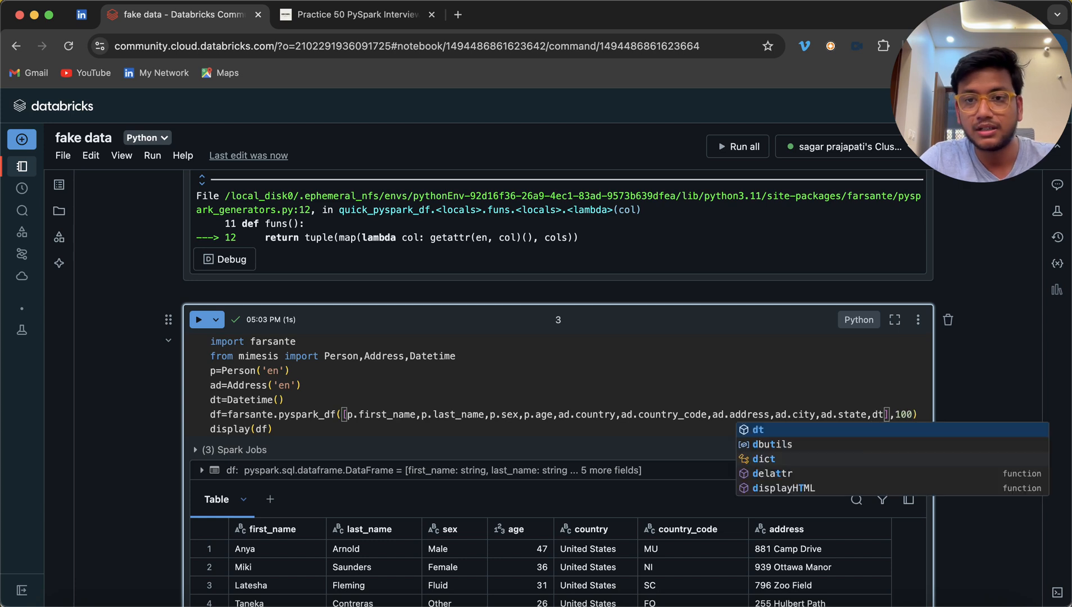
pyautogui.write('.')
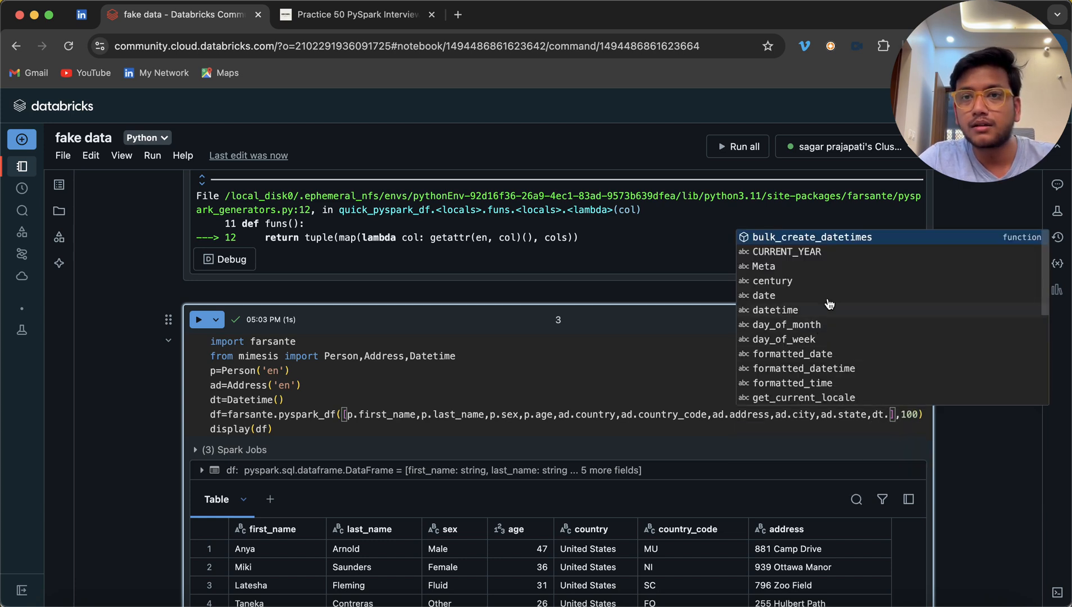
pyautogui.scroll(-3)
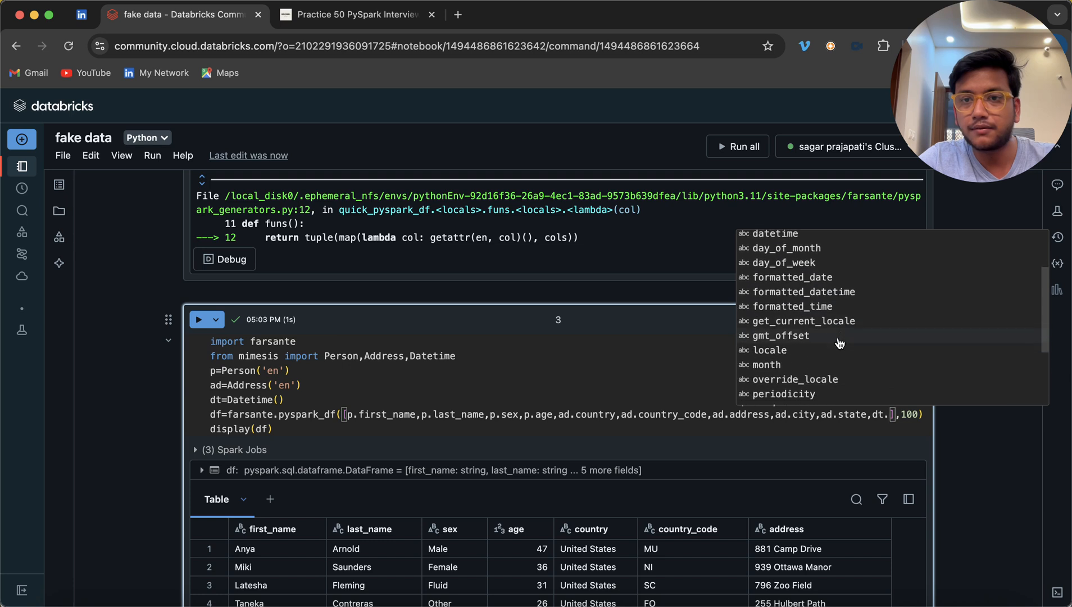
pyautogui.scroll(-3)
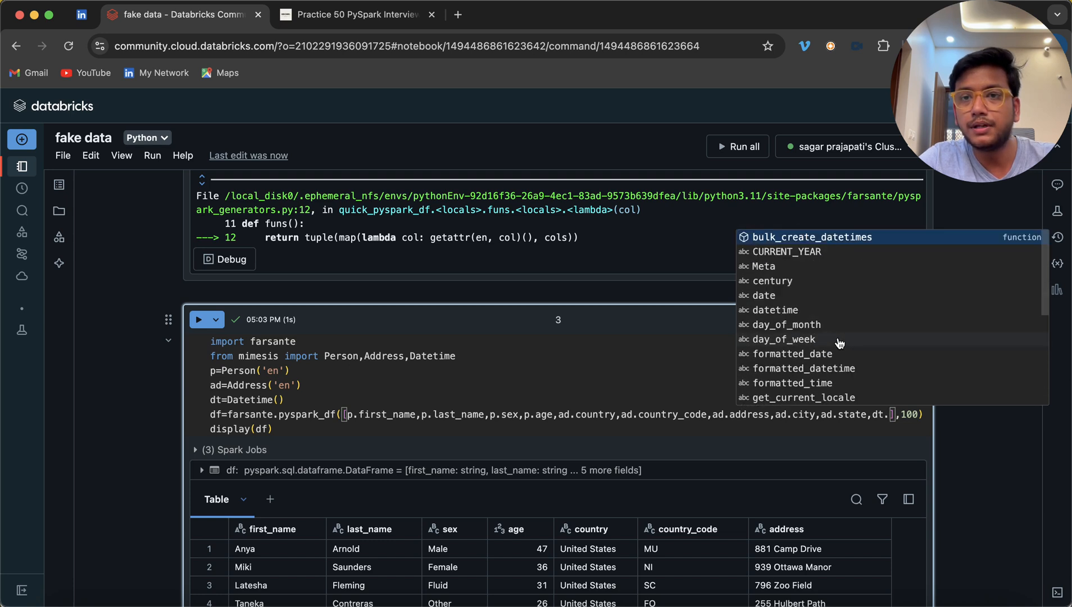
pyautogui.moveTo(823, 356)
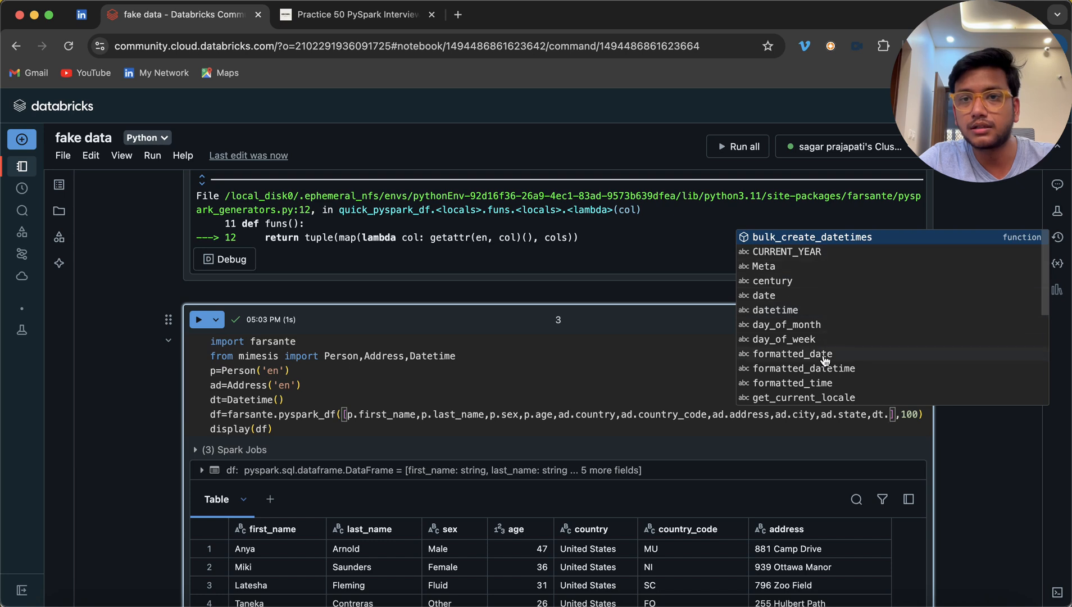
pyautogui.scroll(-3)
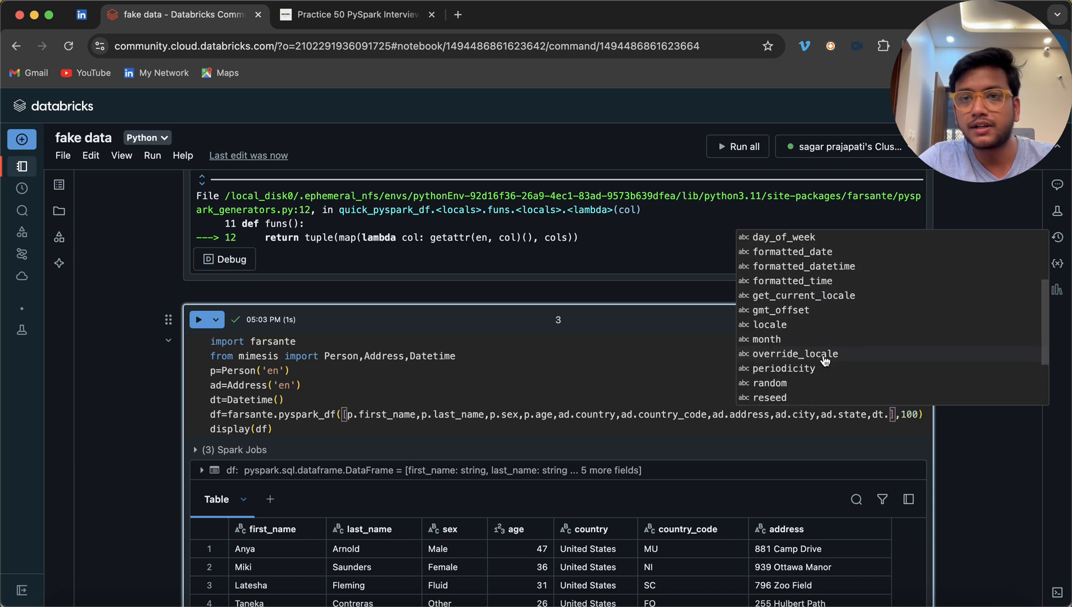
pyautogui.scroll(-3)
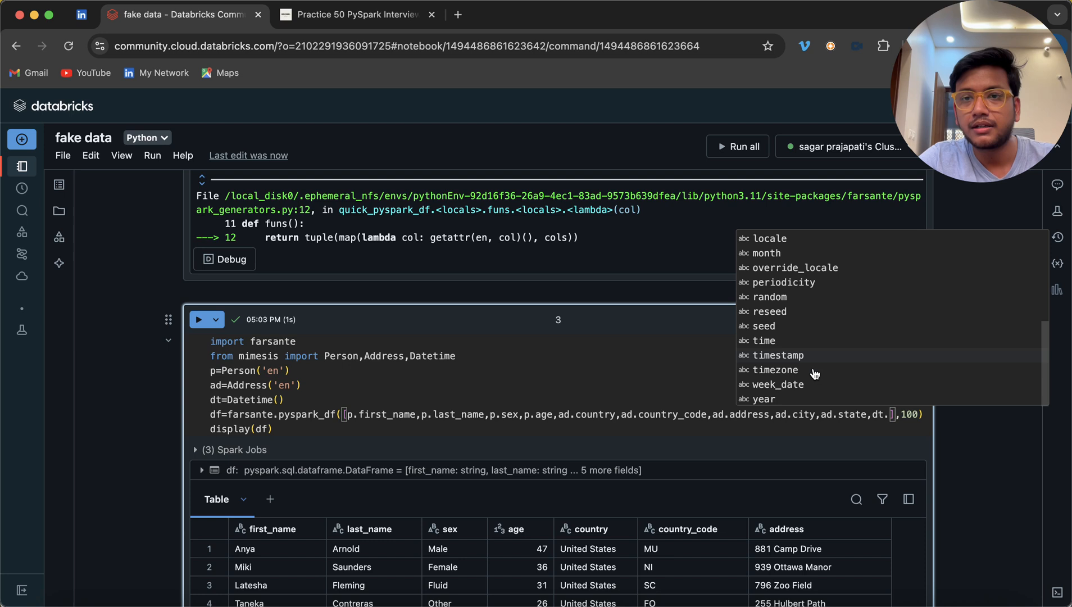
pyautogui.moveTo(813, 311)
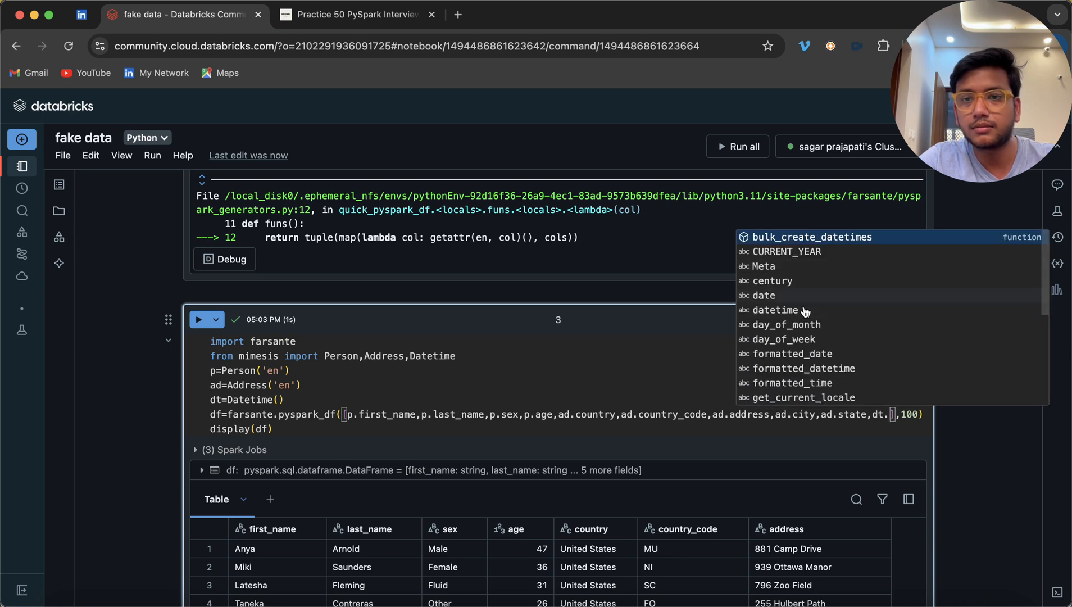
pyautogui.scroll(-3)
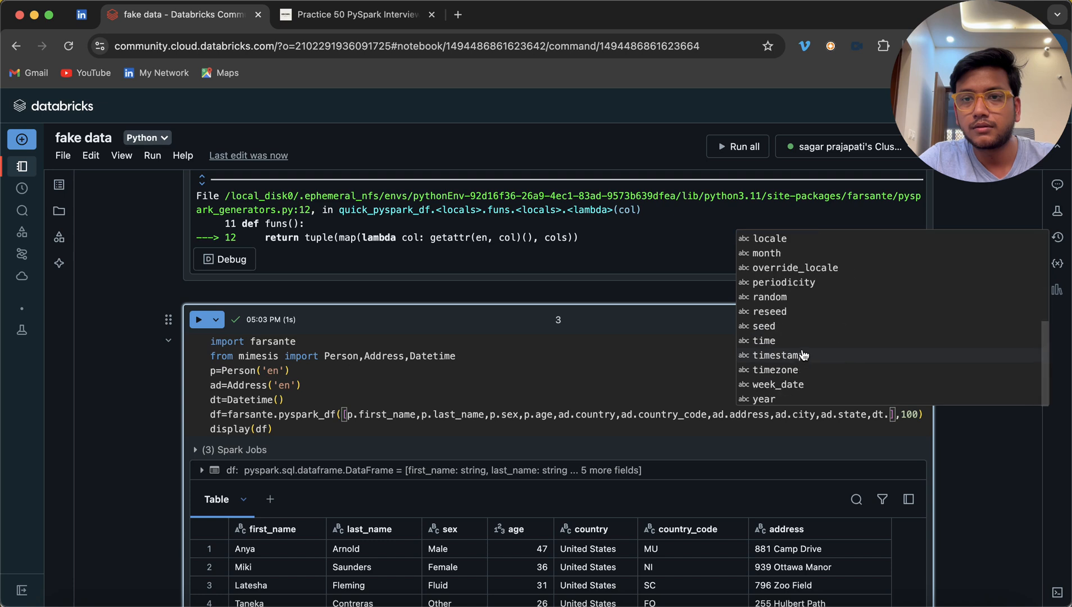
pyautogui.click(765, 399)
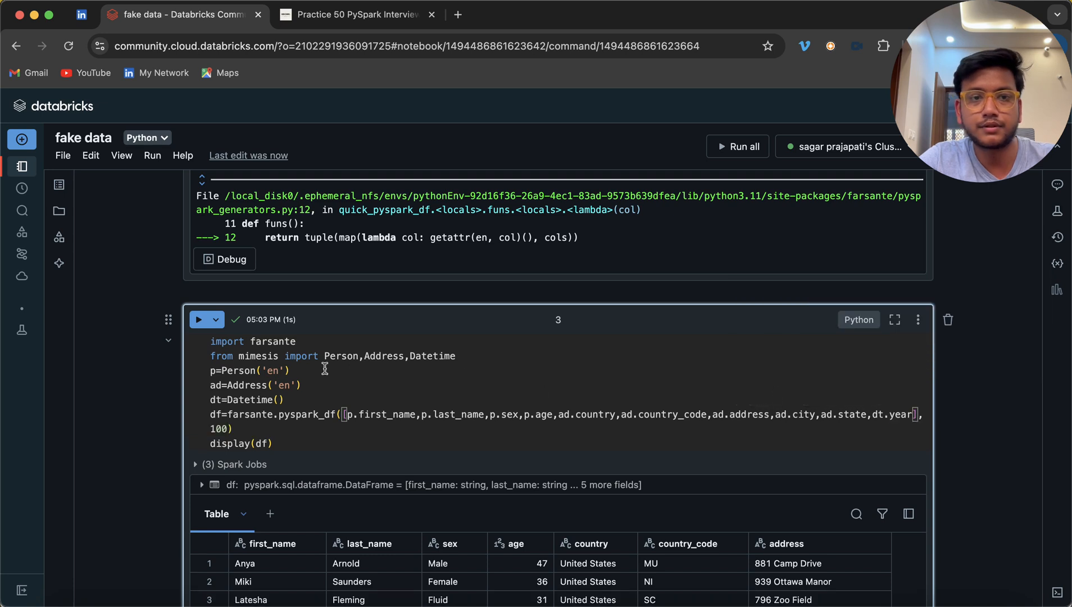
# Step: Rerun the cell and scroll the 100-row result table to its new city, state and year columns
pyautogui.click(199, 319)
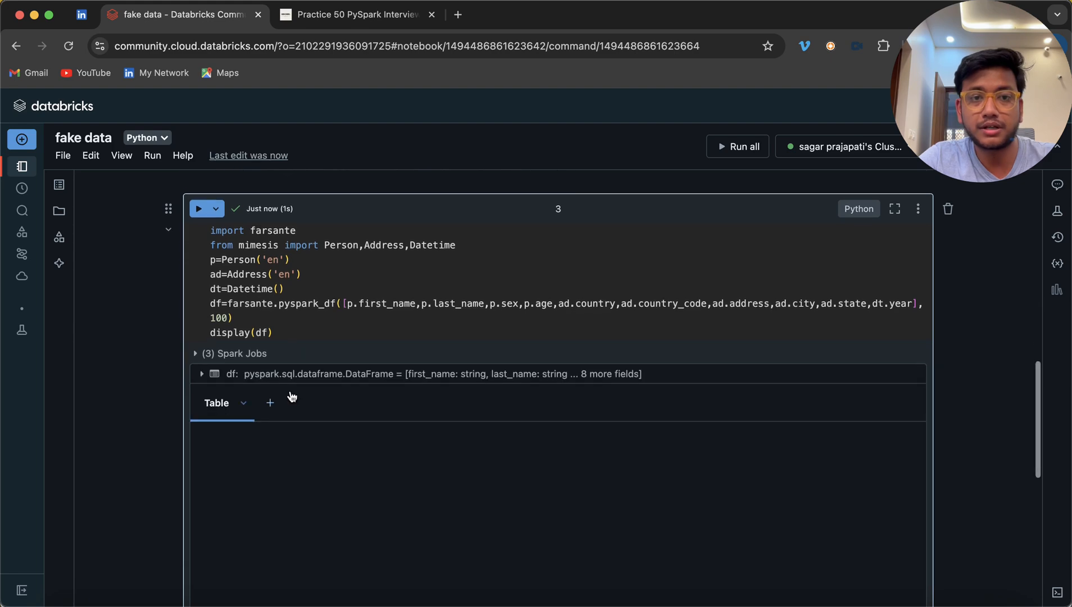
pyautogui.scroll(-3)
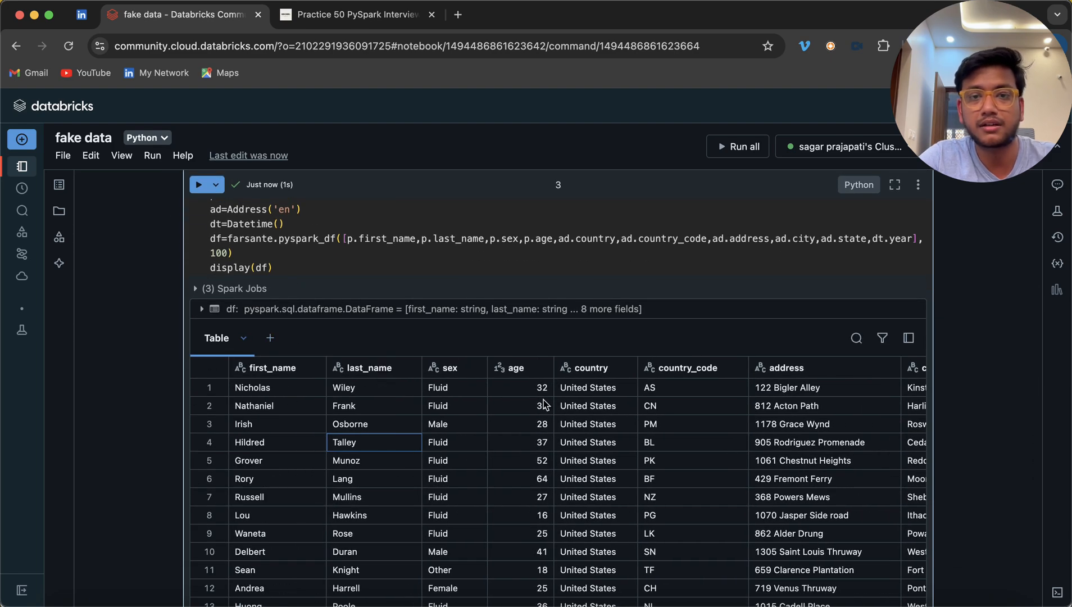
pyautogui.hscroll(3)
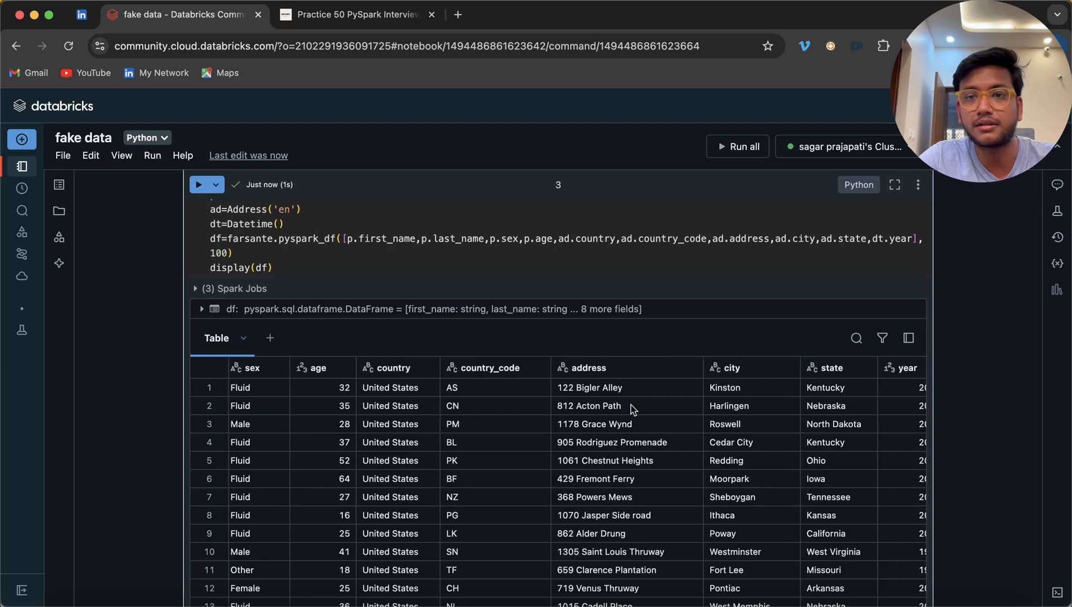
pyautogui.scroll(-3)
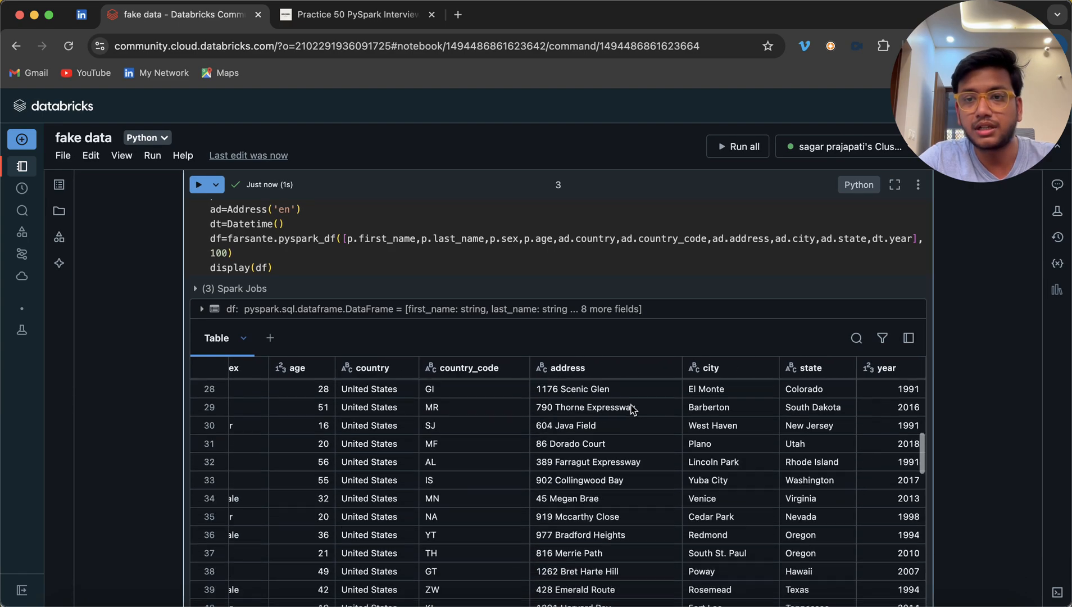
pyautogui.scroll(-3)
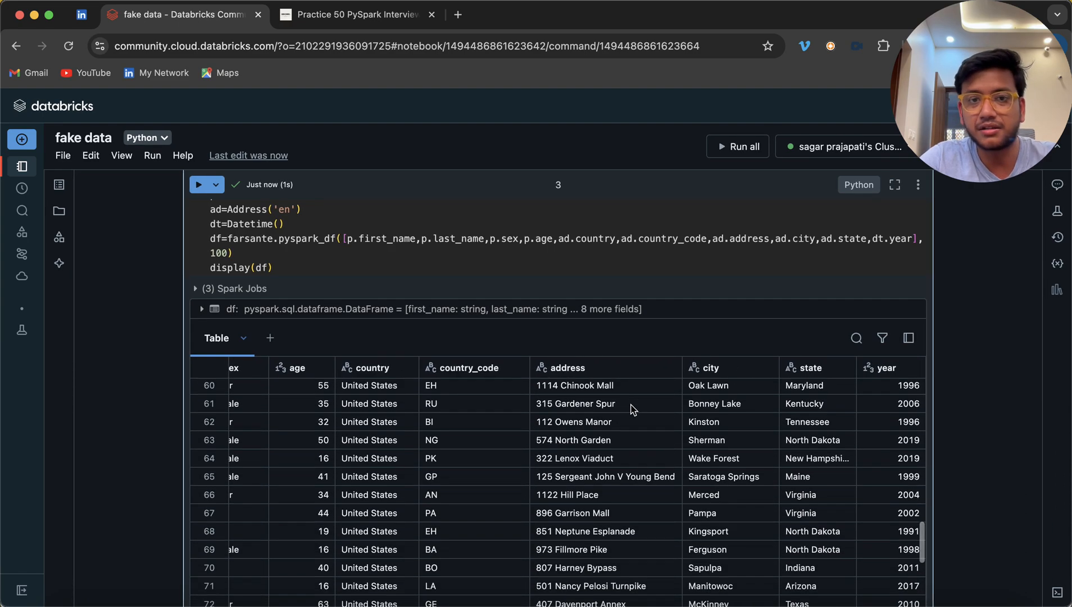
pyautogui.scroll(3)
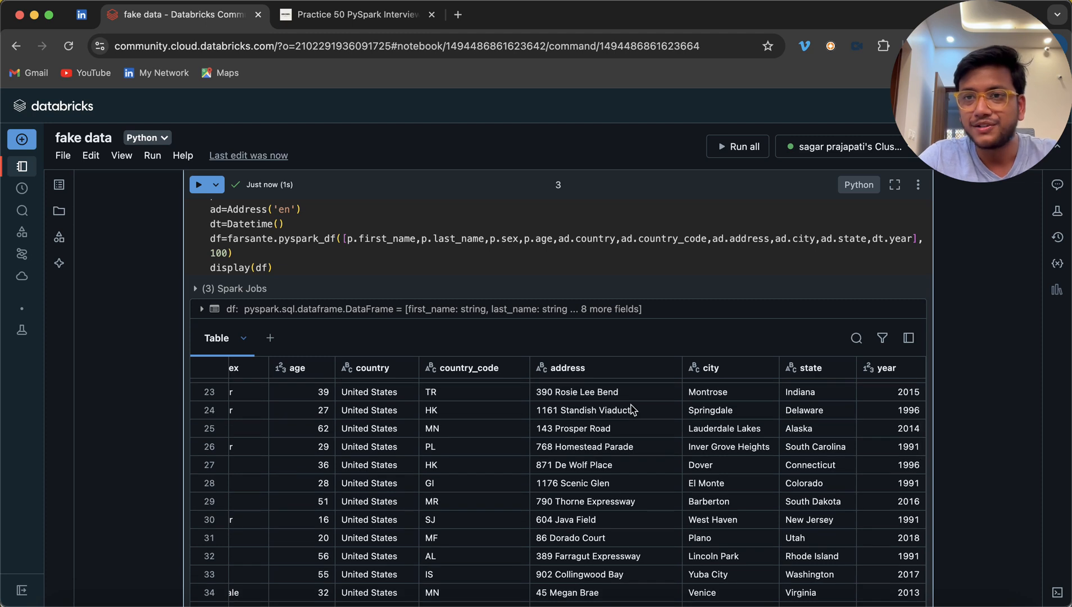
pyautogui.moveTo(479, 283)
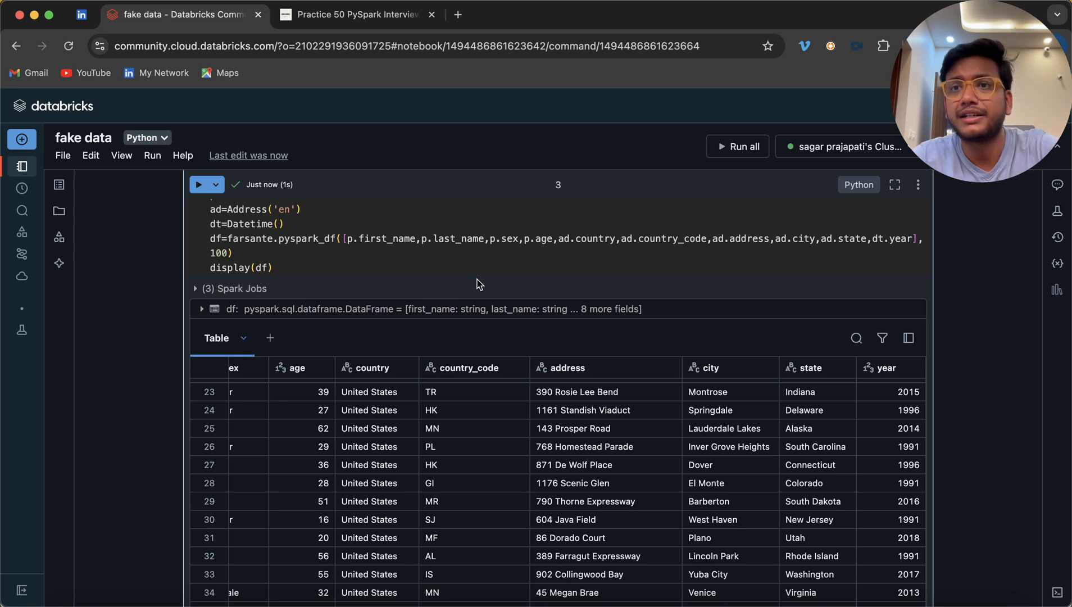
pyautogui.moveTo(484, 266)
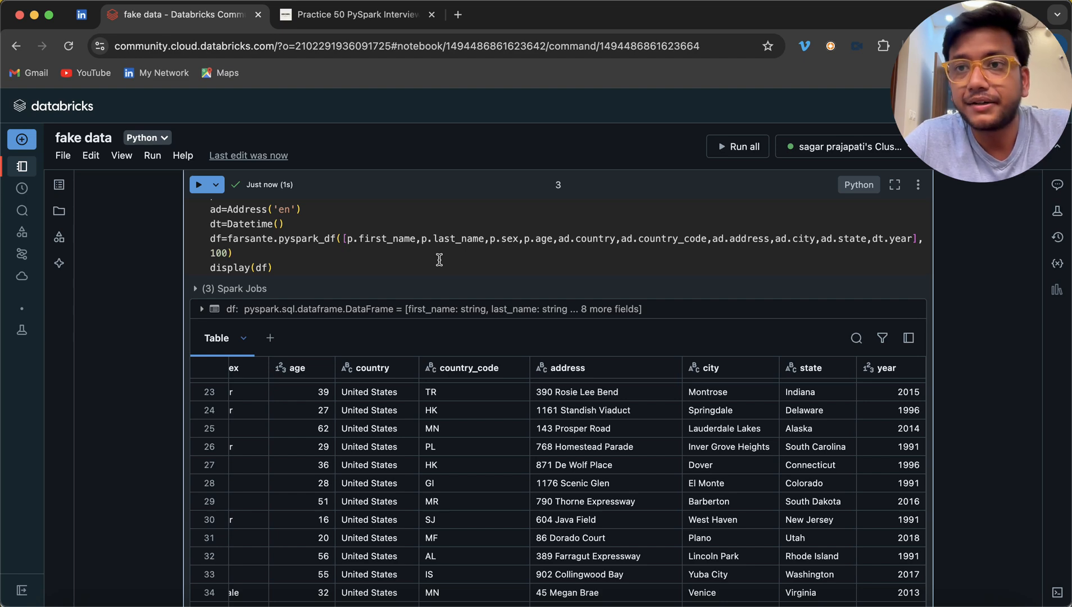
pyautogui.scroll(-3)
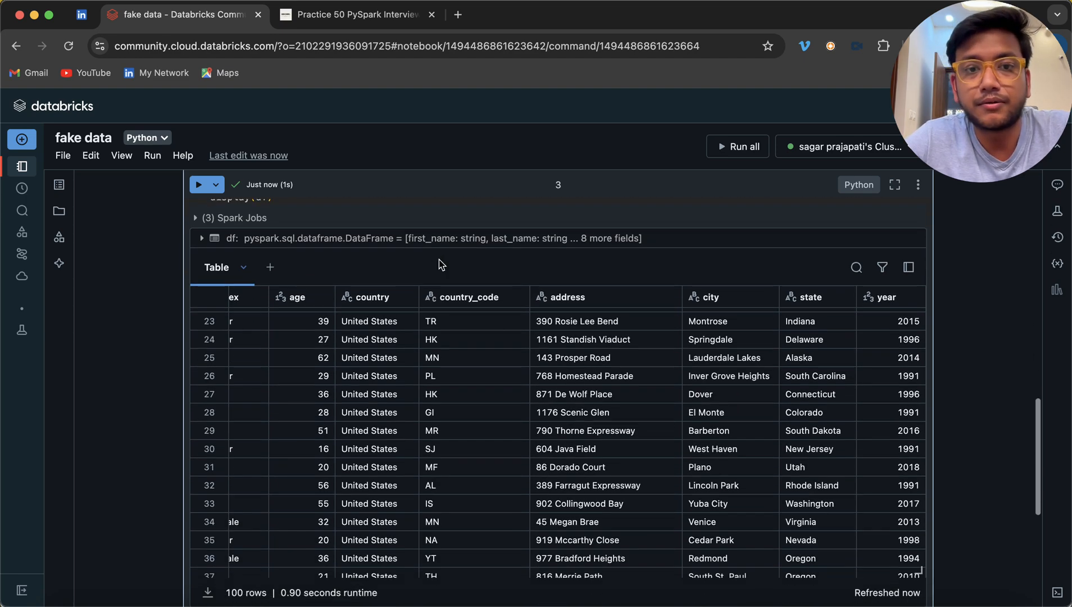
pyautogui.scroll(-3)
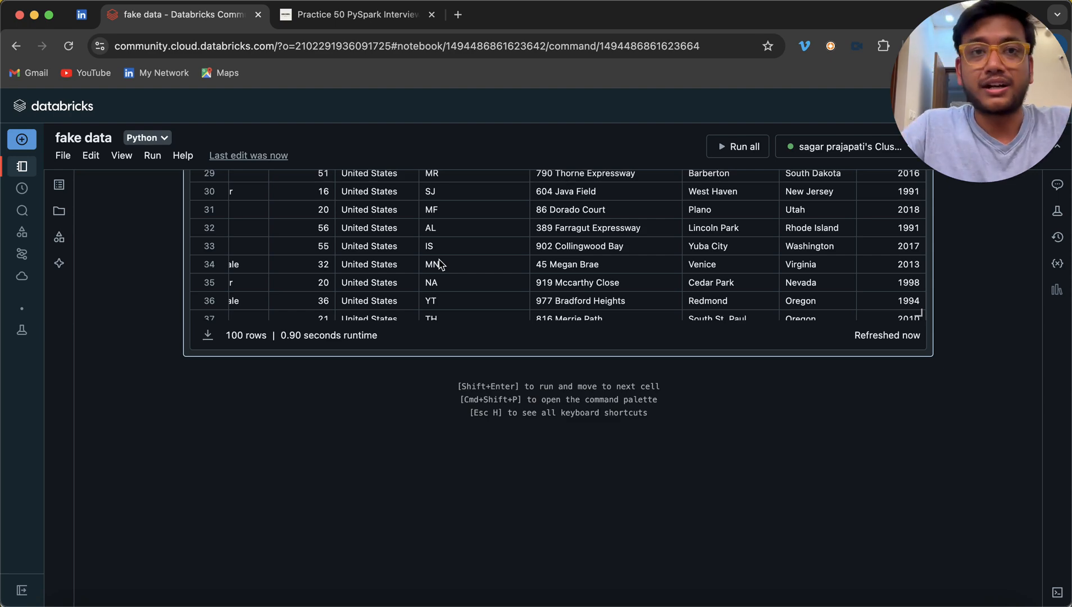
# Step: Switch to the Practice 50 PySpark Interview Questions browser tab
pyautogui.click(351, 15)
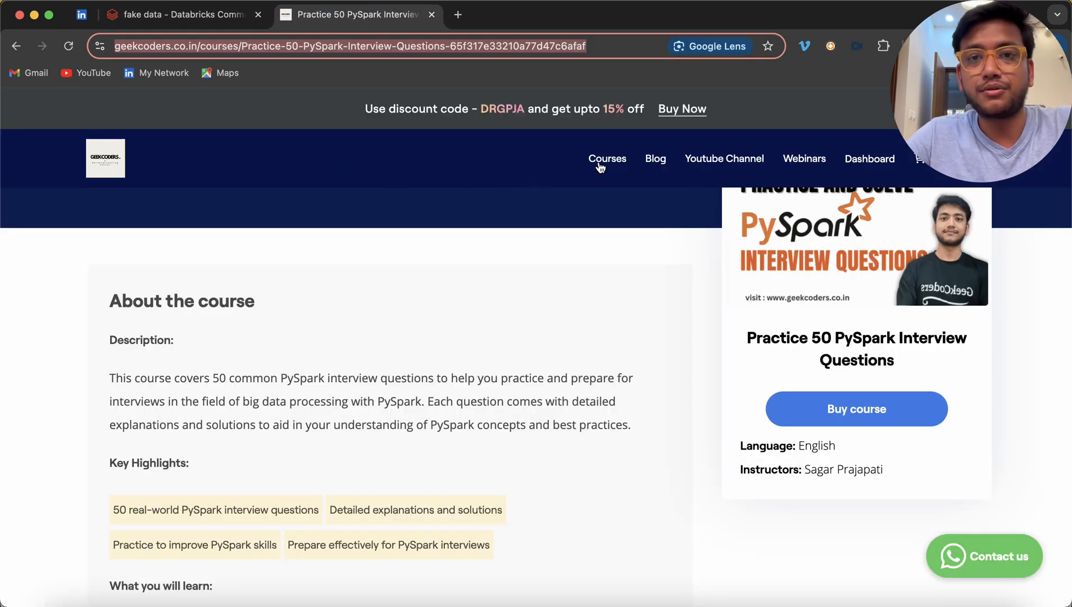
pyautogui.moveTo(576, 182)
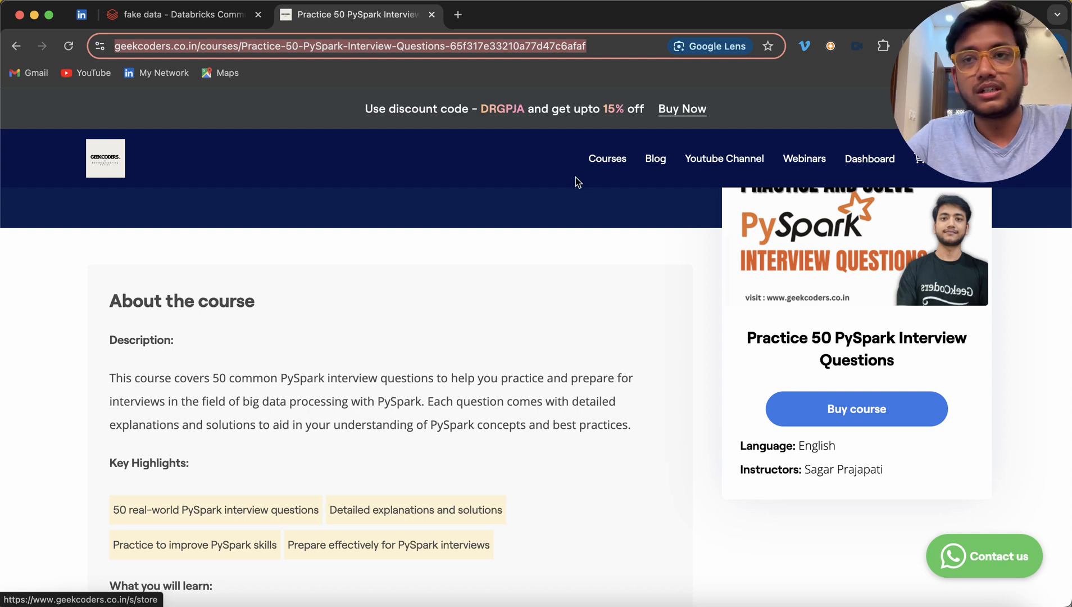
pyautogui.moveTo(532, 182)
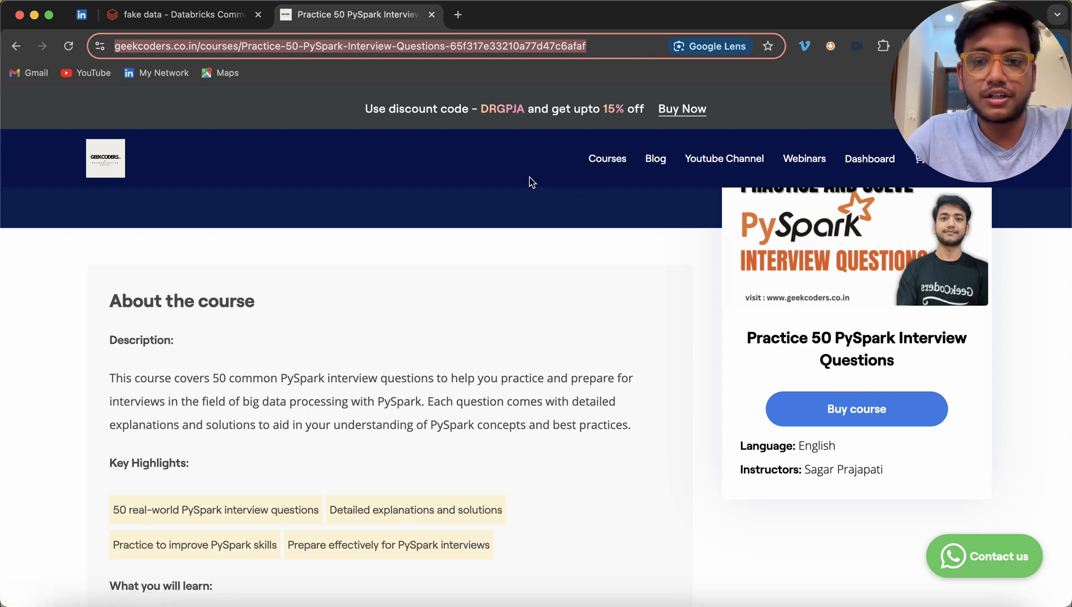
pyautogui.moveTo(506, 189)
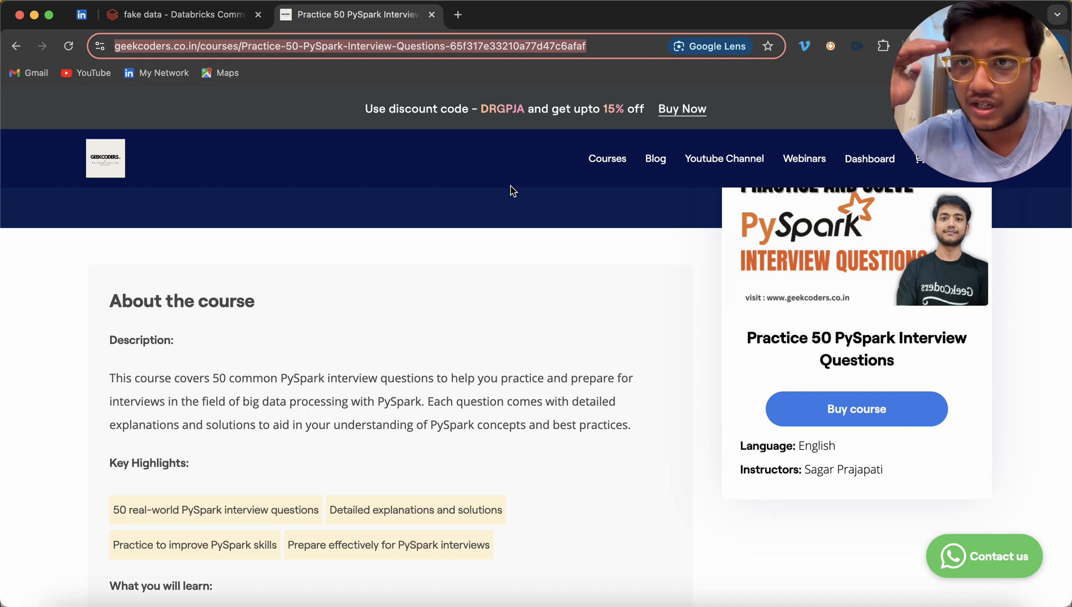
pyautogui.moveTo(918, 534)
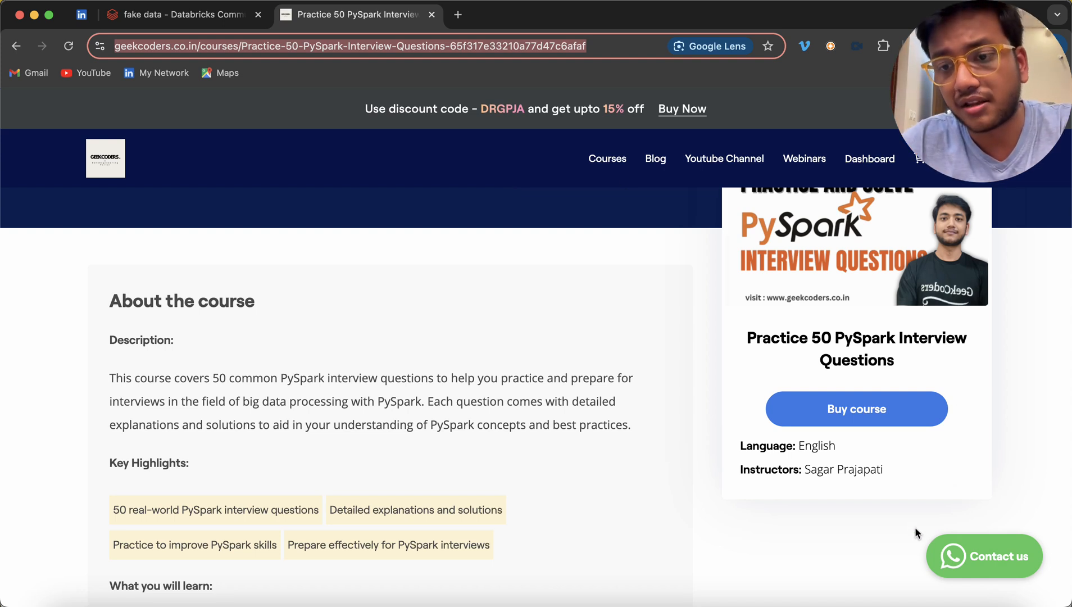